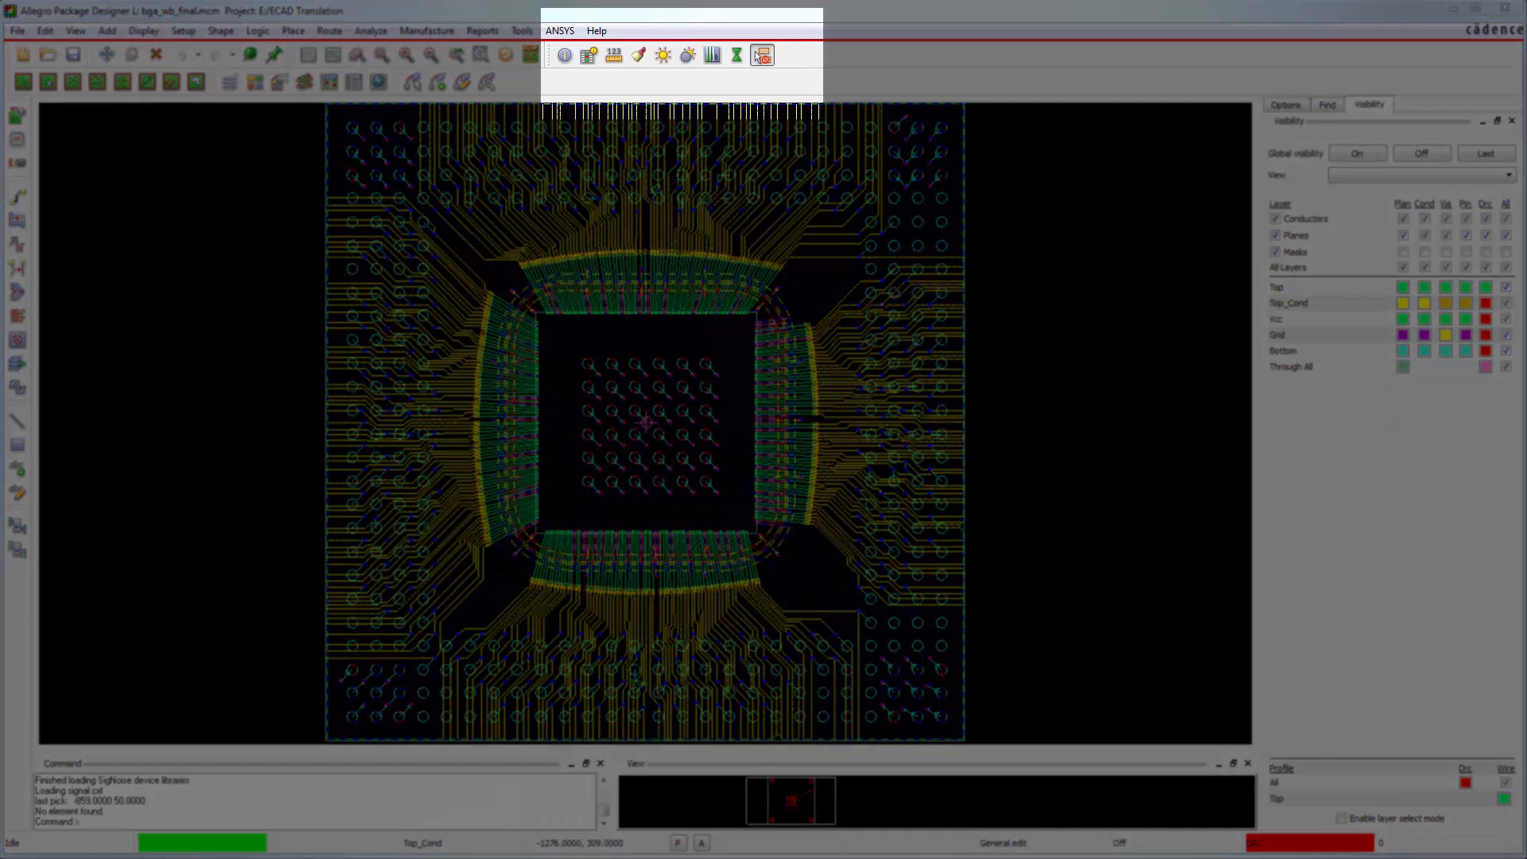
# Exit Allegro Package Designer, closing the BGA package layout so only the desktop remains
pyautogui.click(580, 49)
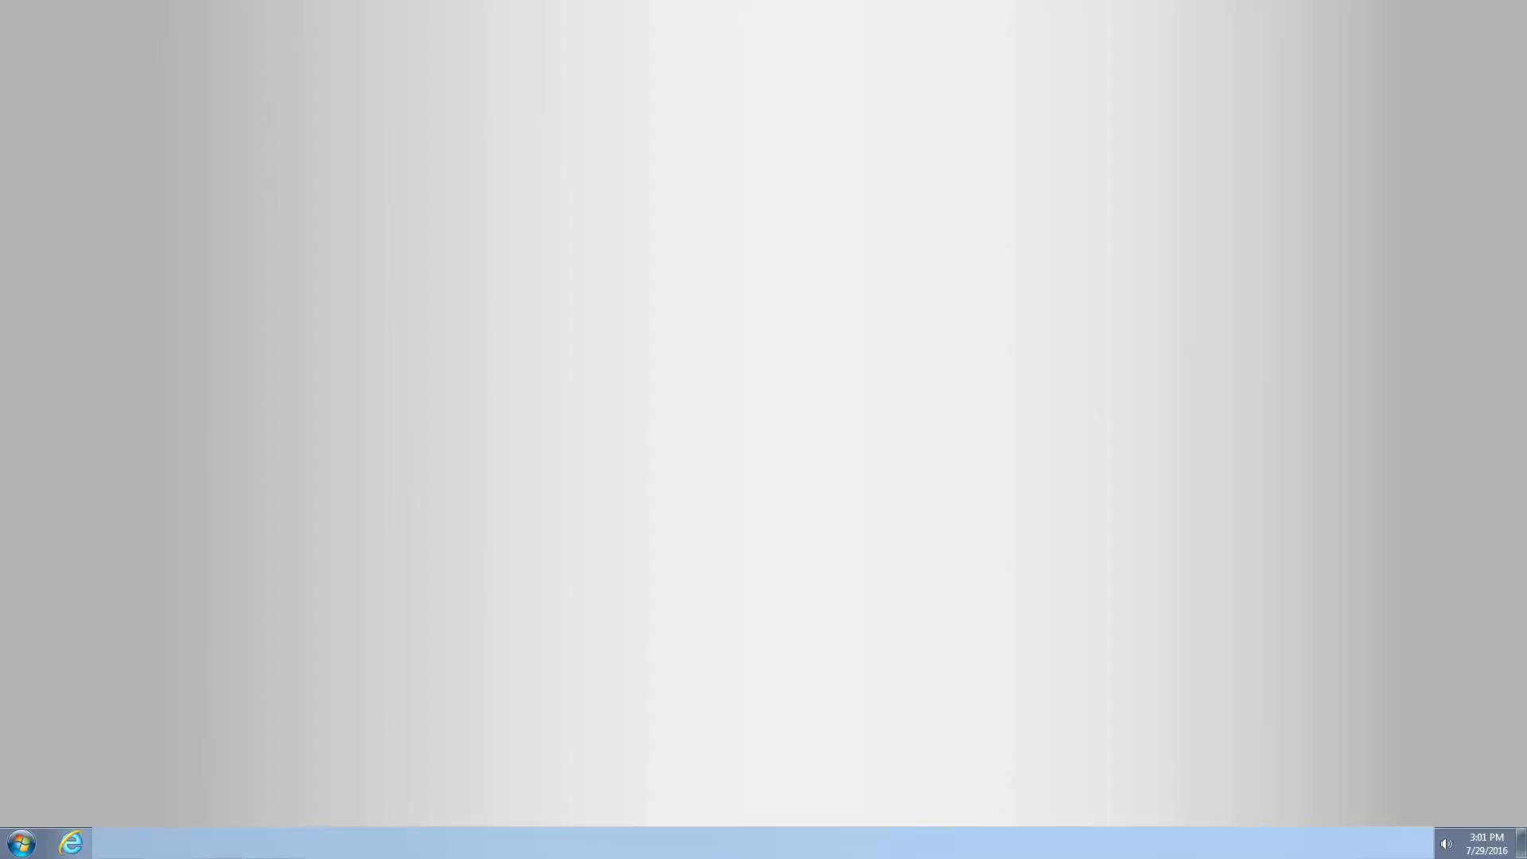
# Launch PCB Editor from Cadence Release 17.2-2016 > Allegro Products and confirm Allegro PCB Designer as the product
pyautogui.click(24, 835)
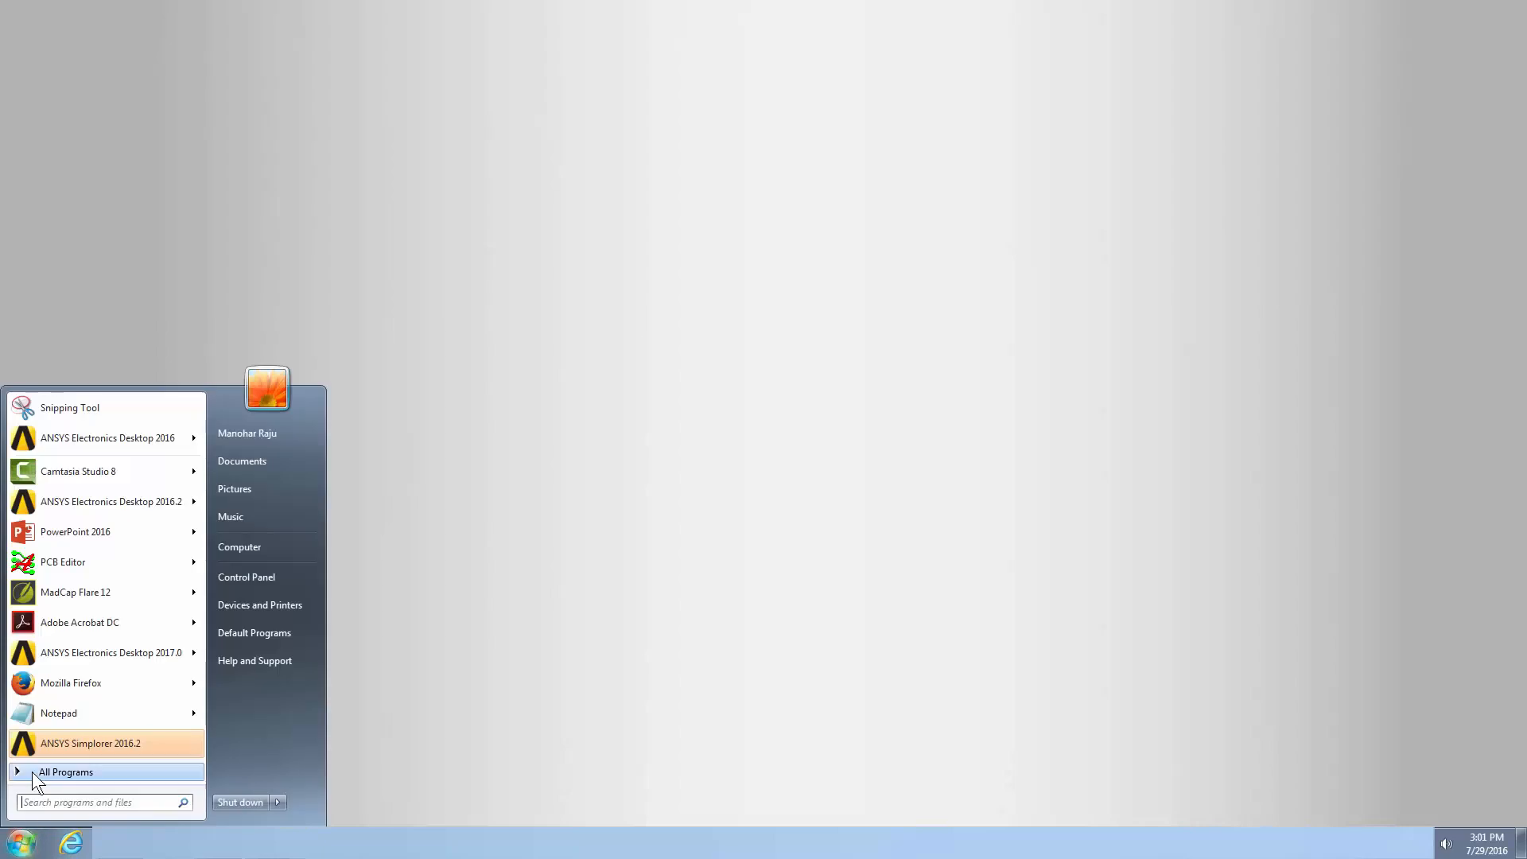
pyautogui.click(66, 771)
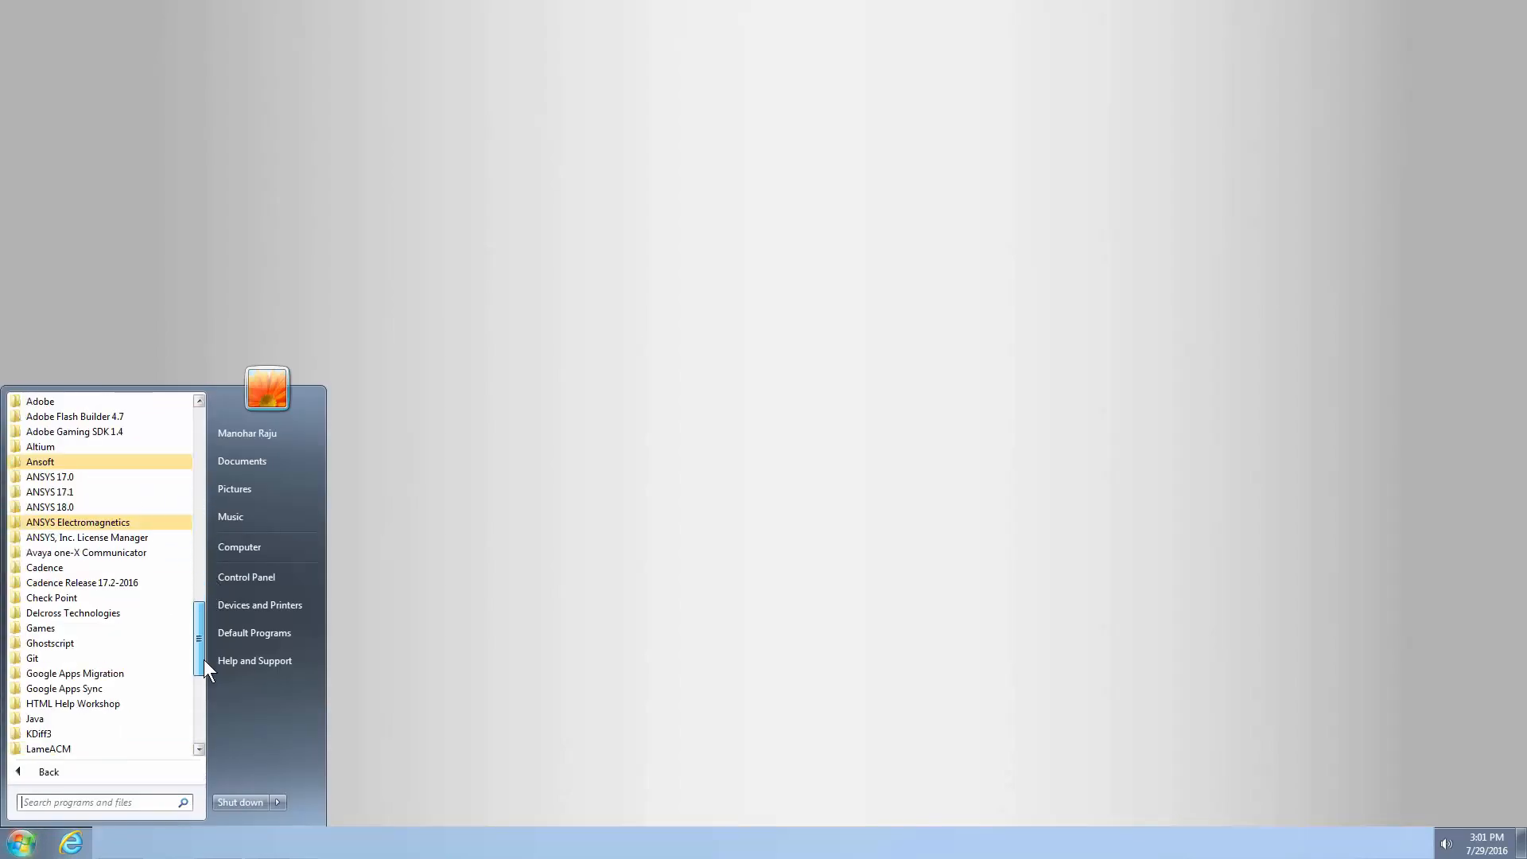
pyautogui.scroll(-3)
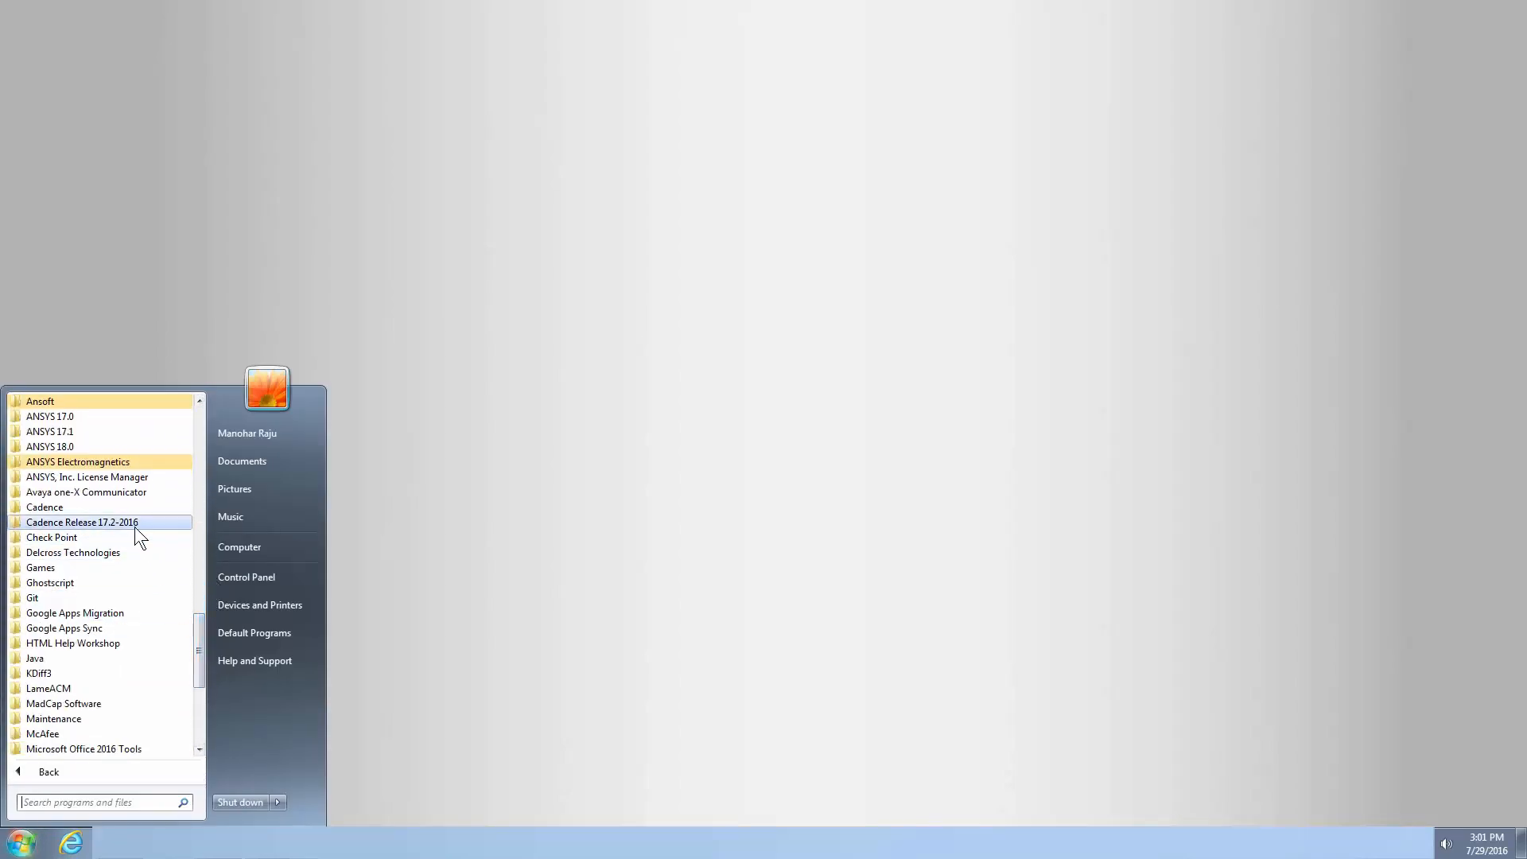
pyautogui.click(82, 523)
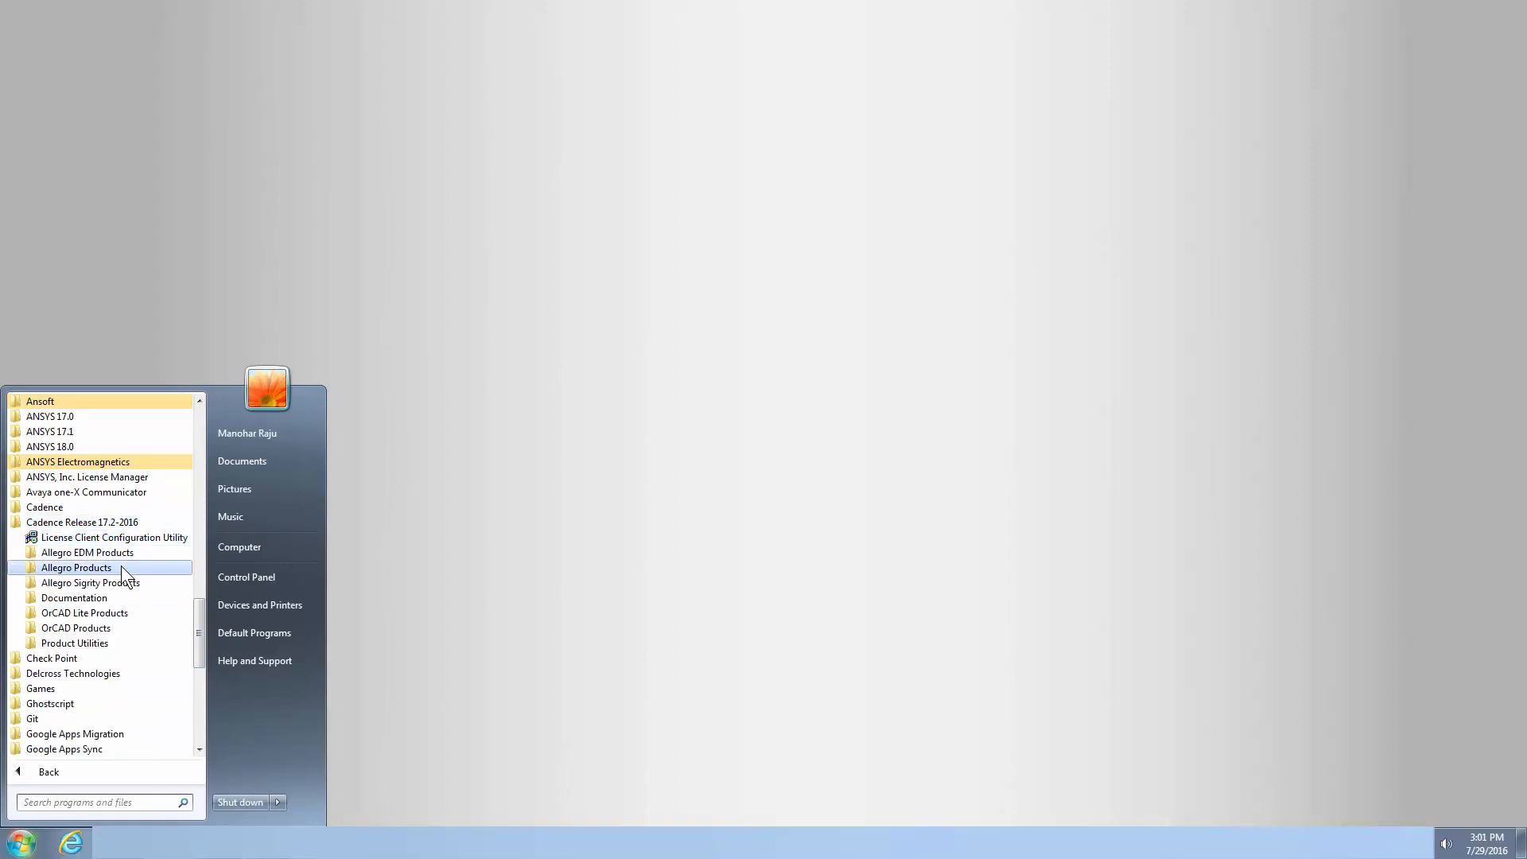
pyautogui.click(76, 567)
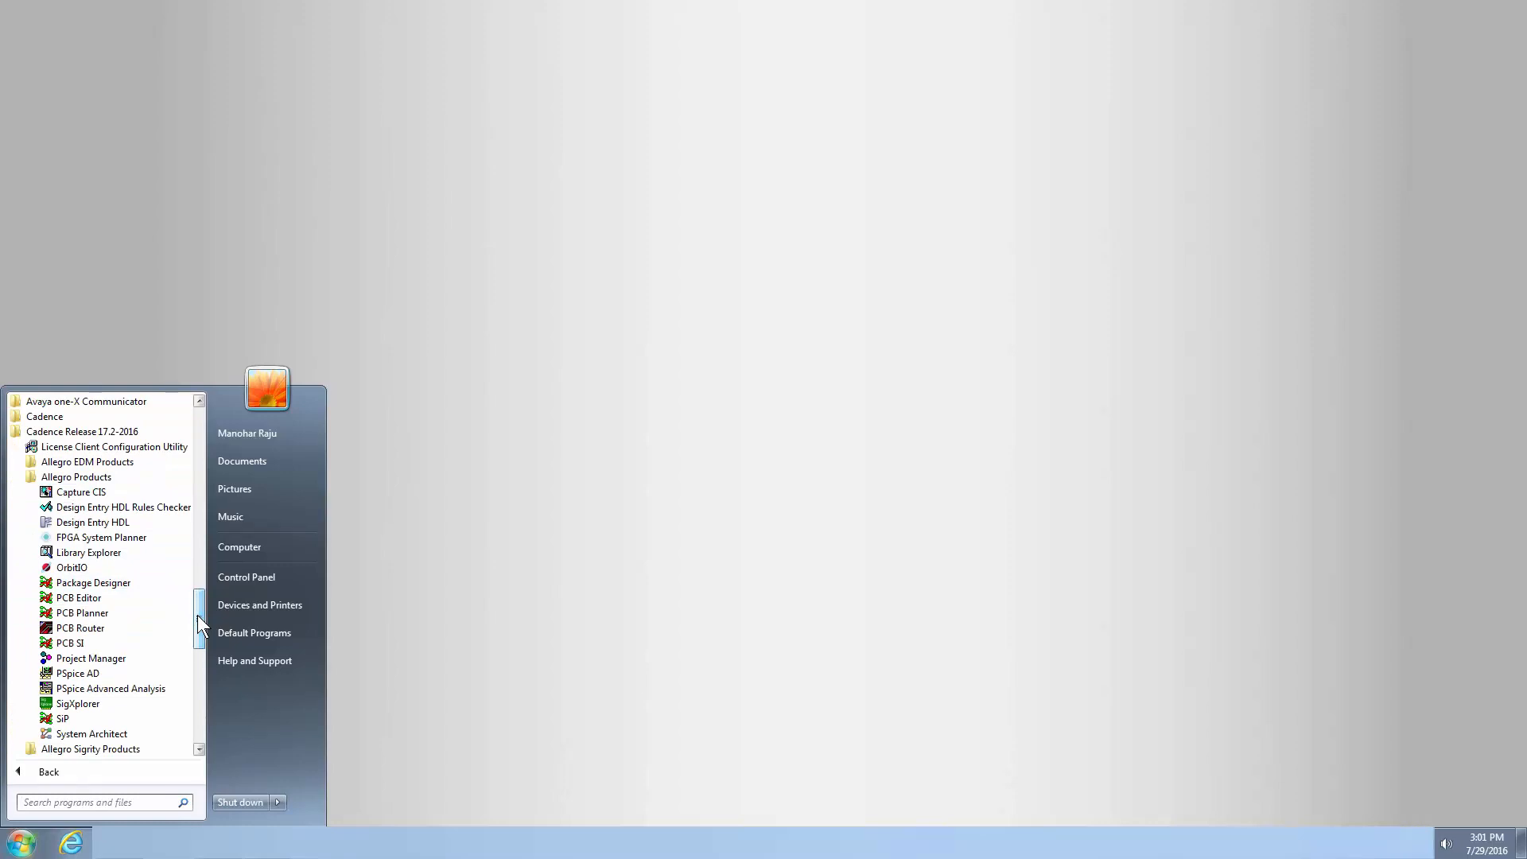
pyautogui.moveTo(78, 597)
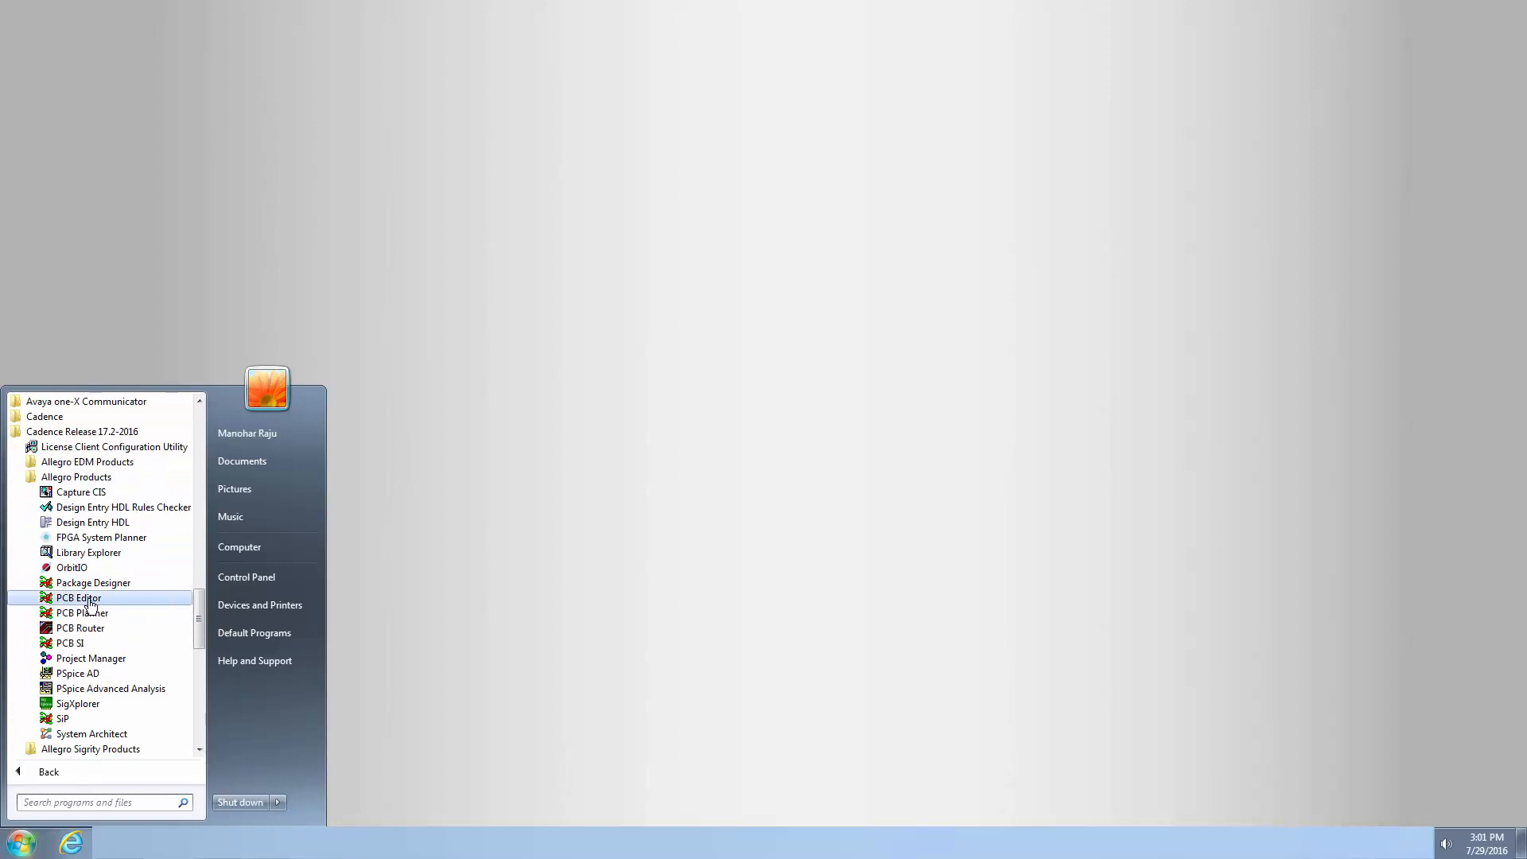
pyautogui.click(76, 597)
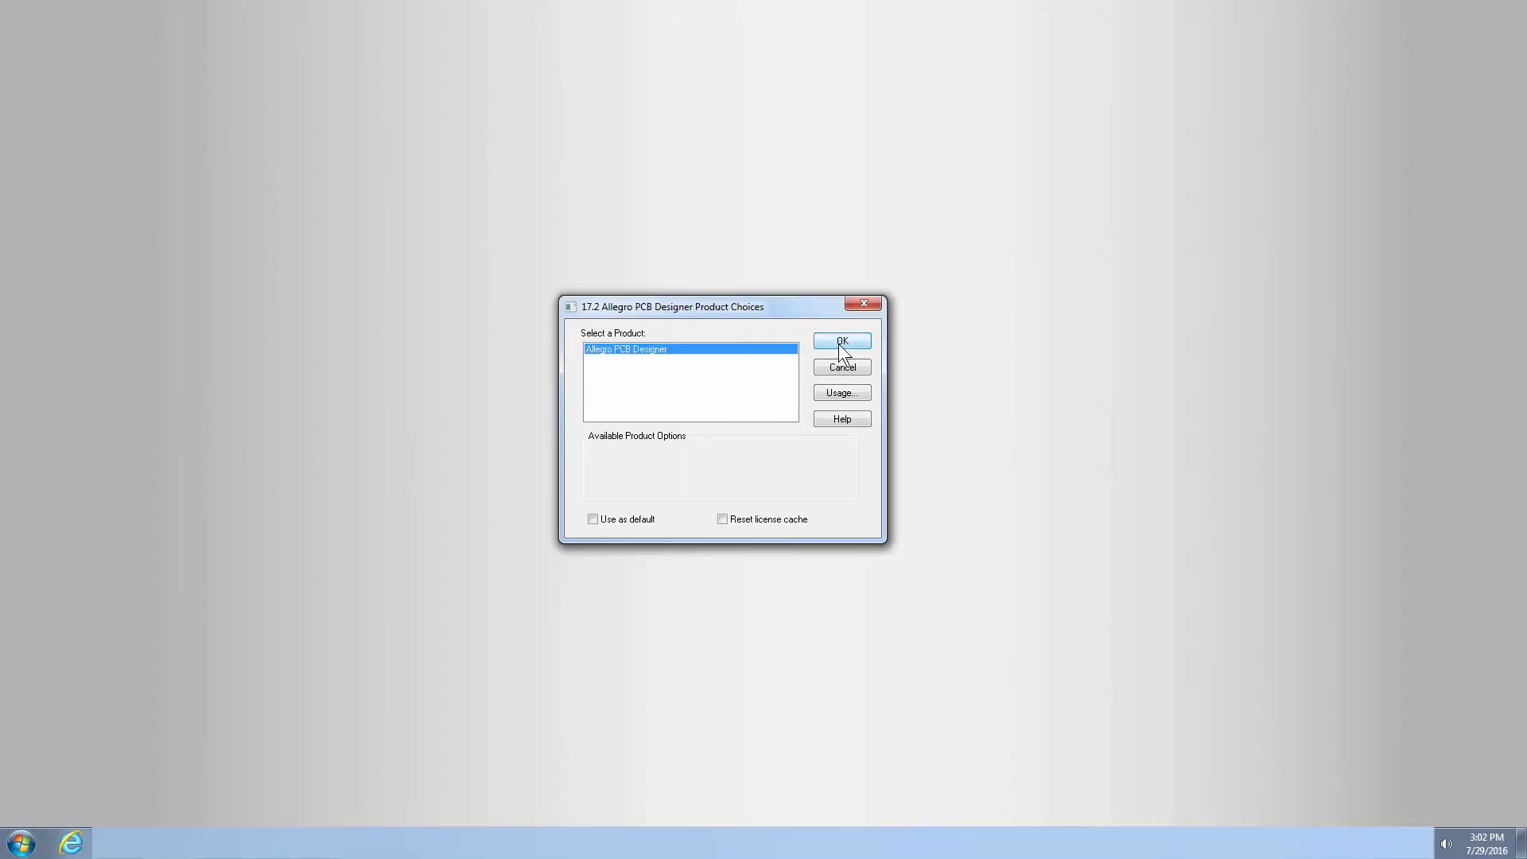
pyautogui.click(841, 341)
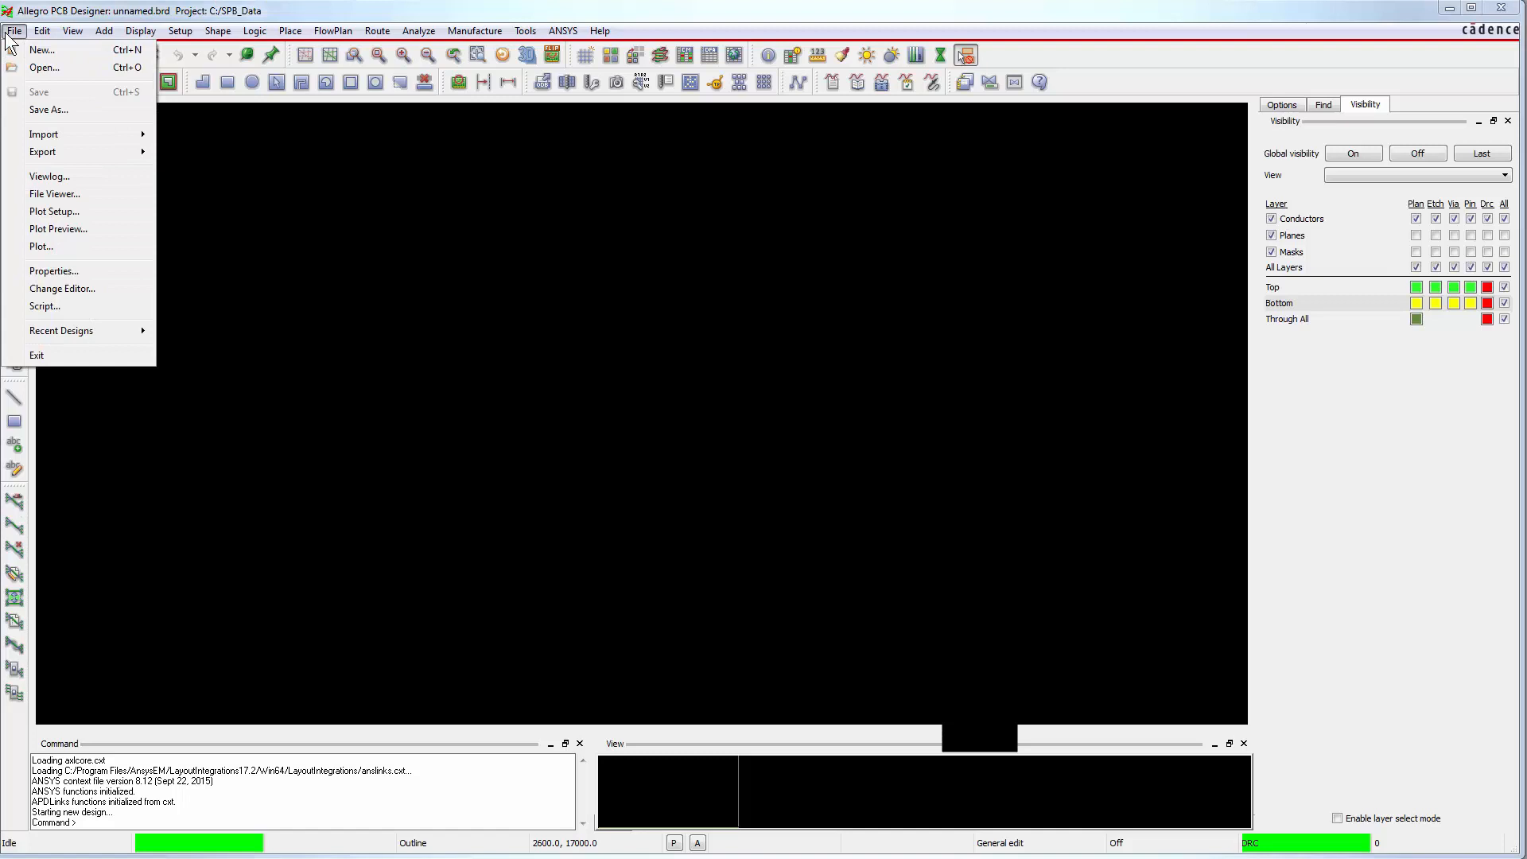
# Open the Xilinx board design 5496_1280565_REV-1.0_011112.brd
pyautogui.click(46, 67)
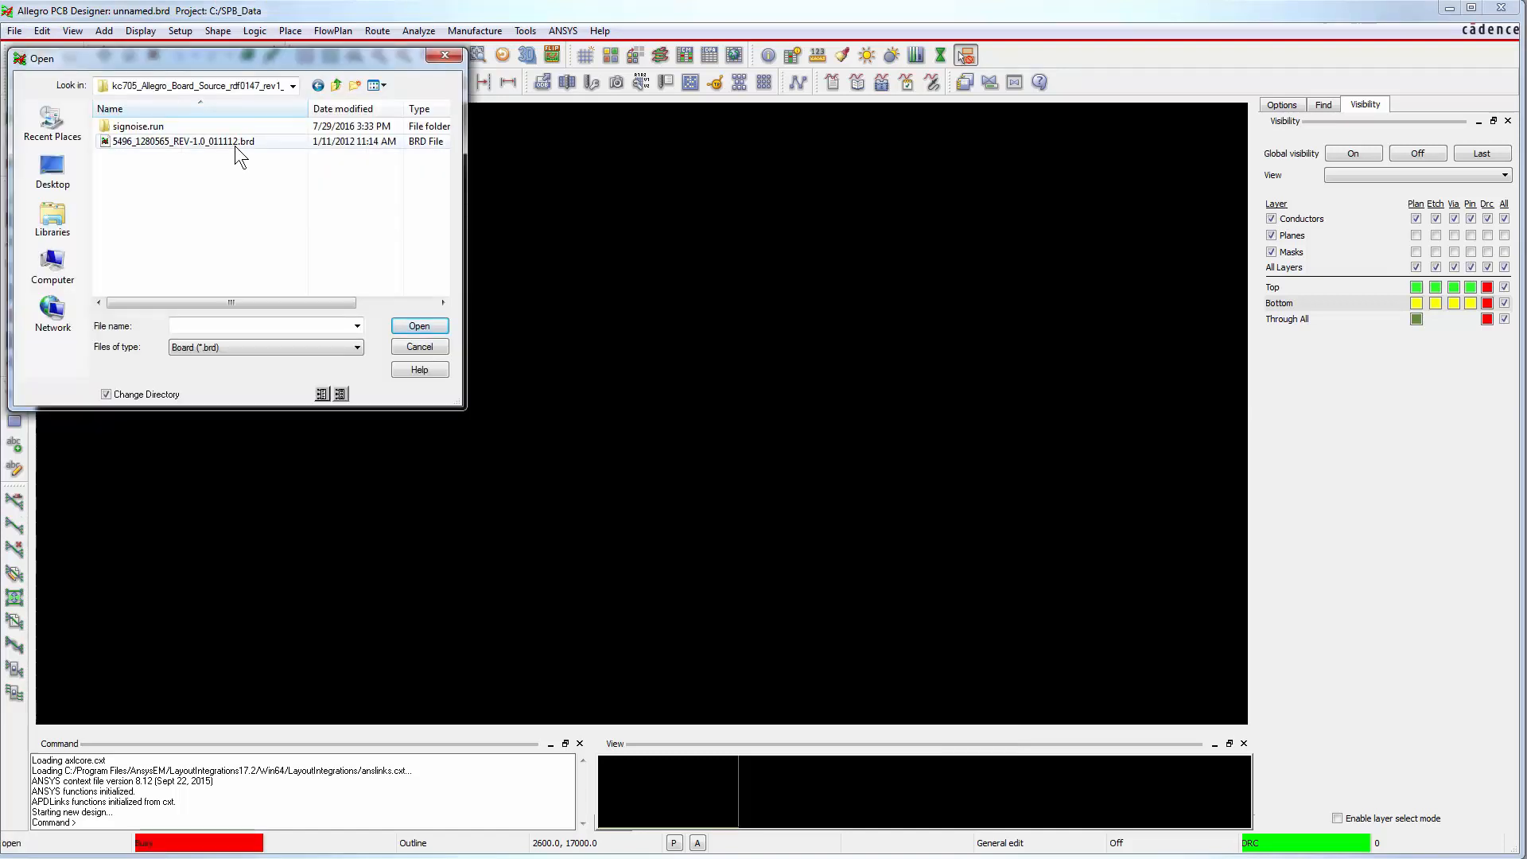
pyautogui.click(187, 141)
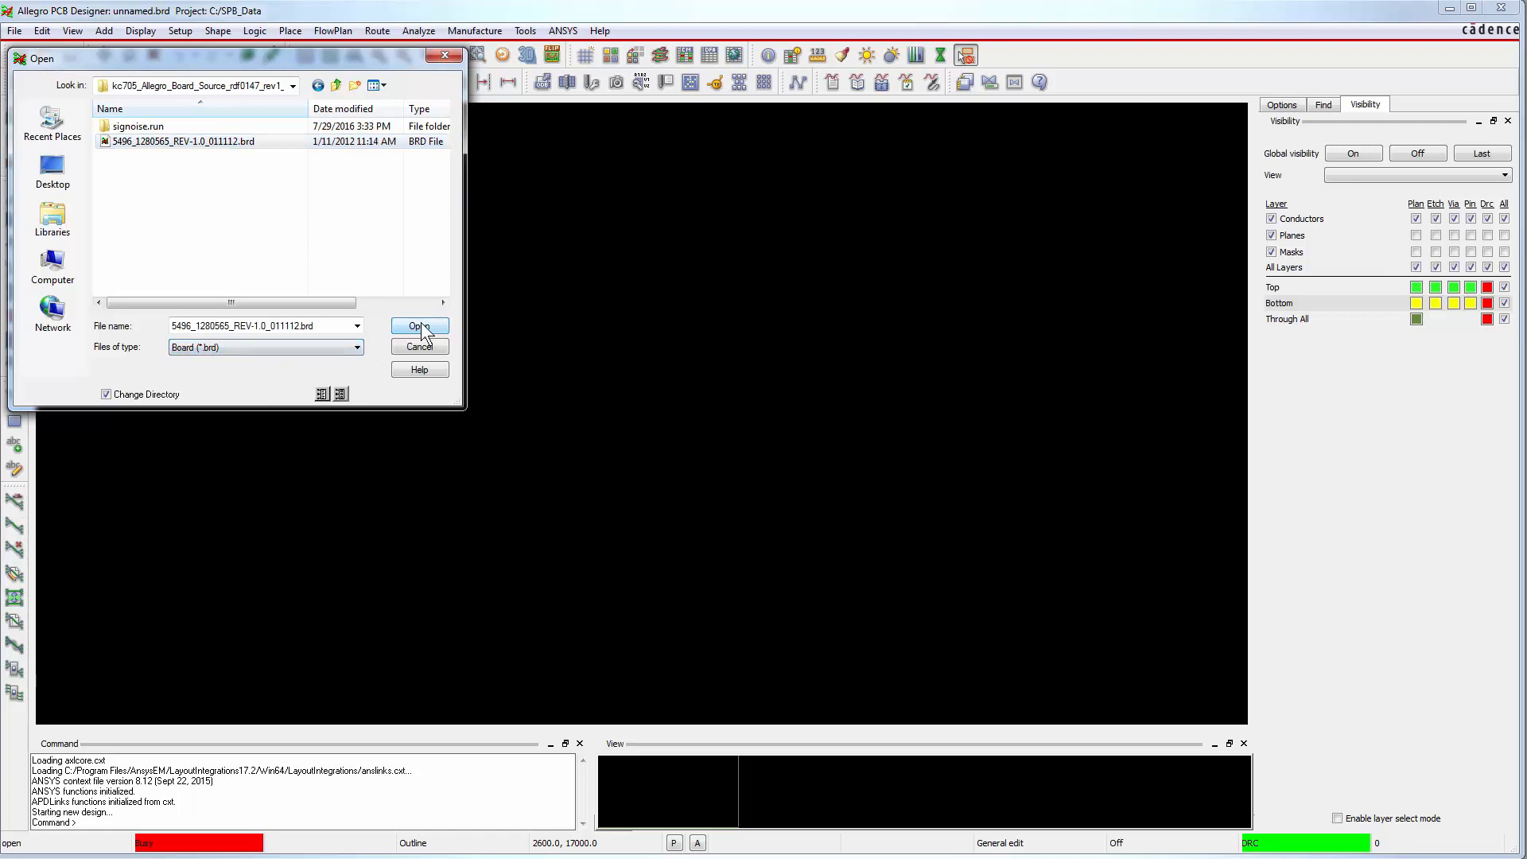
pyautogui.click(420, 325)
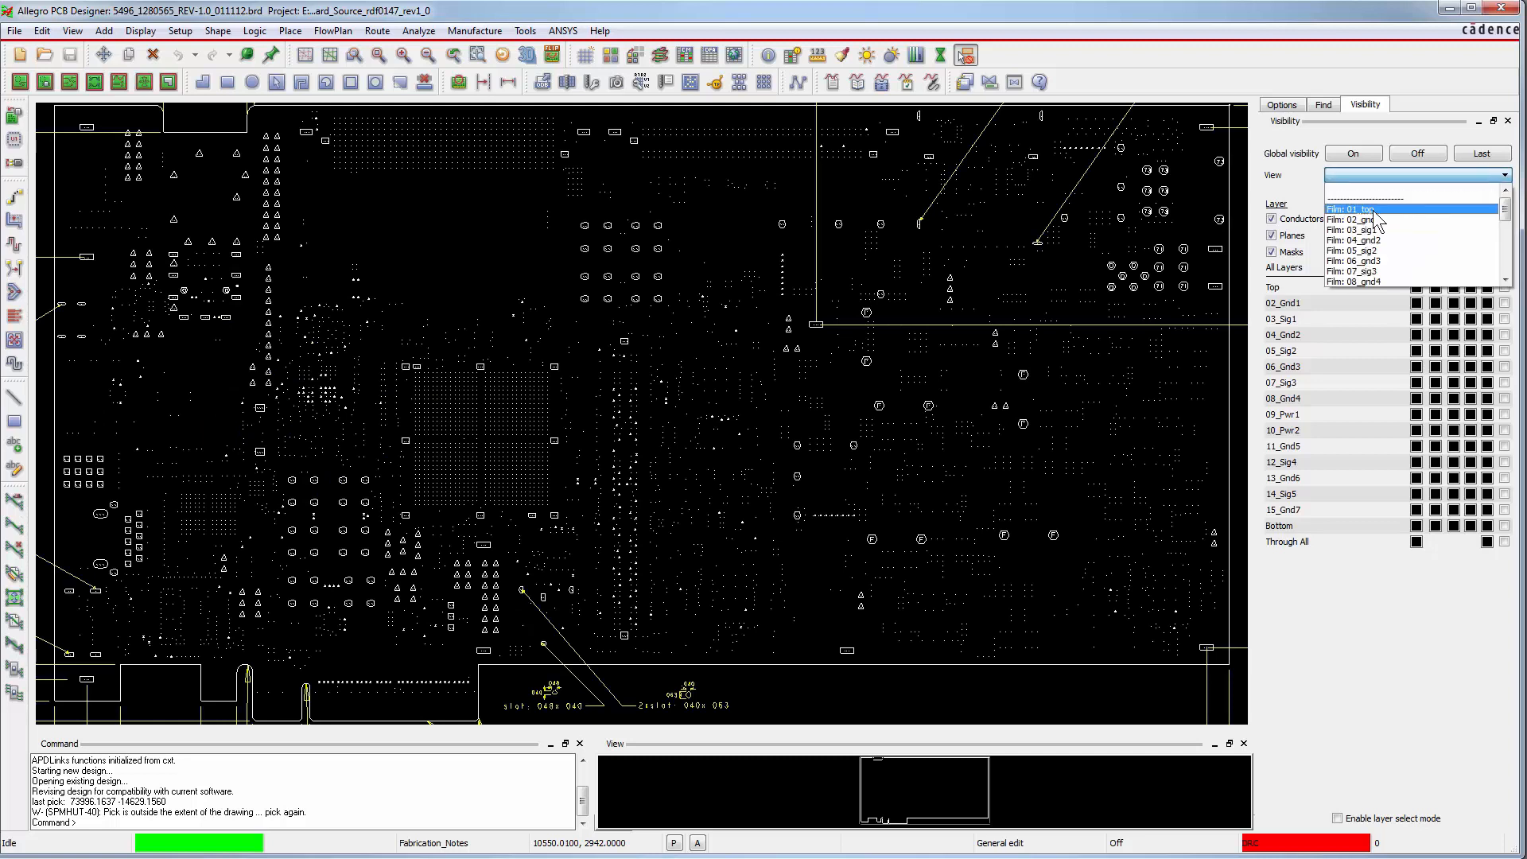
# Step through the 01_top, 03_sig1, 15_grnd7 and bottom film views, then make all board layers visible
pyautogui.click(1350, 208)
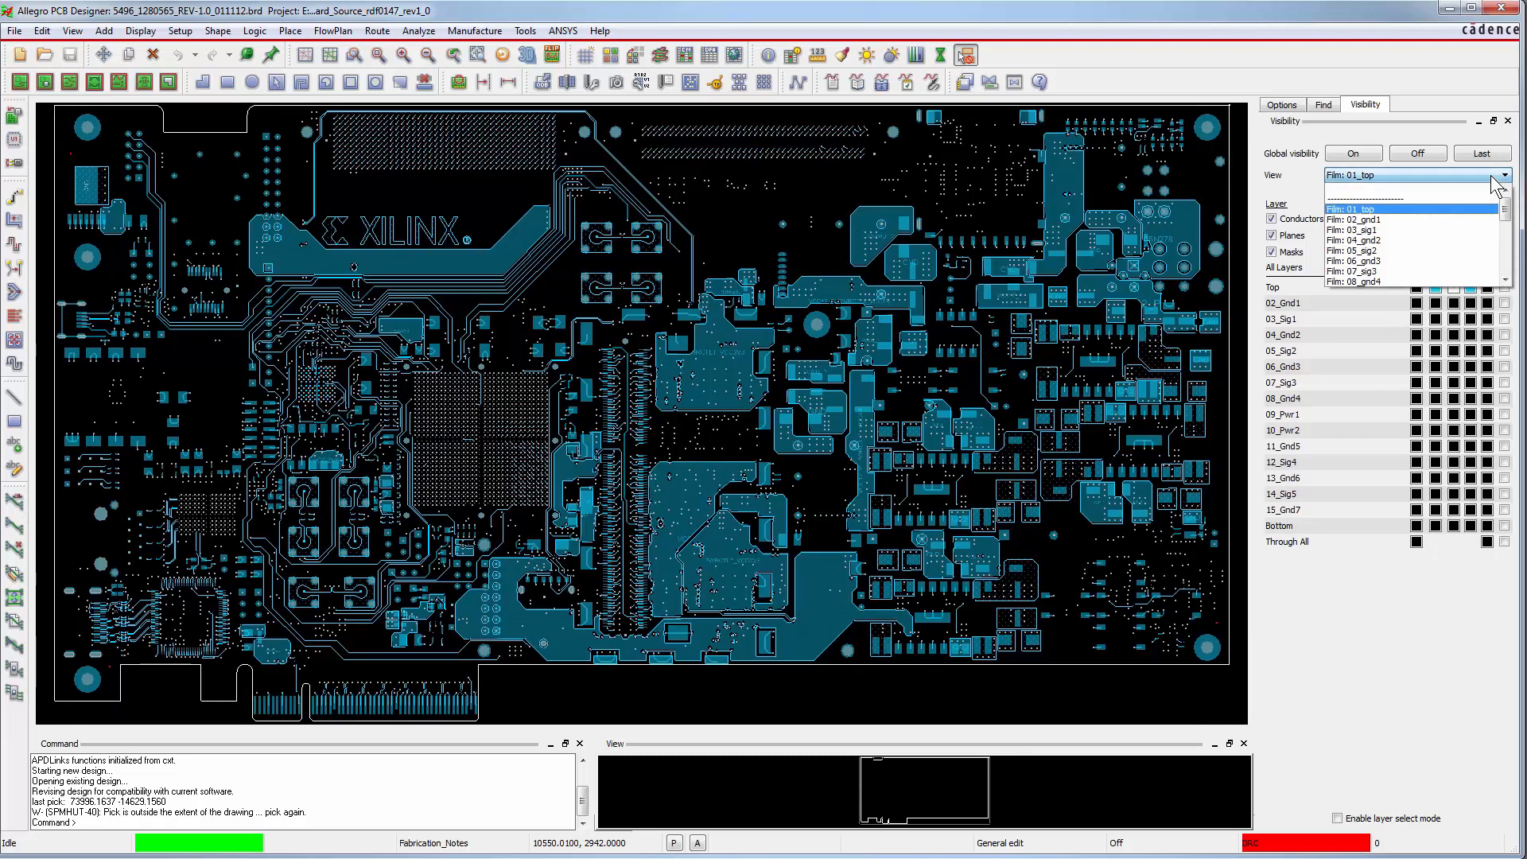
pyautogui.click(1350, 230)
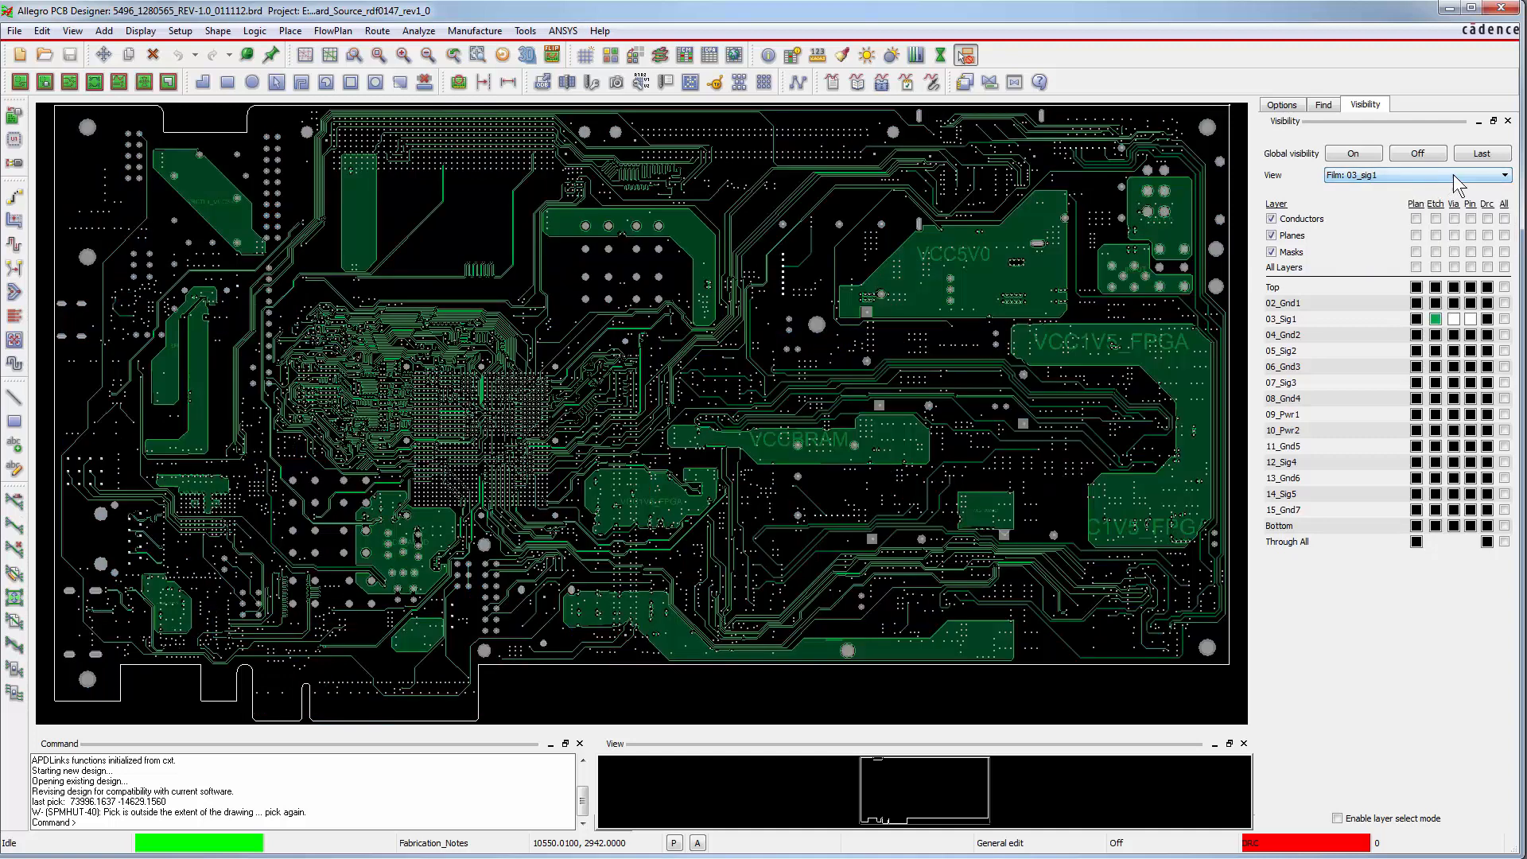
pyautogui.click(1505, 175)
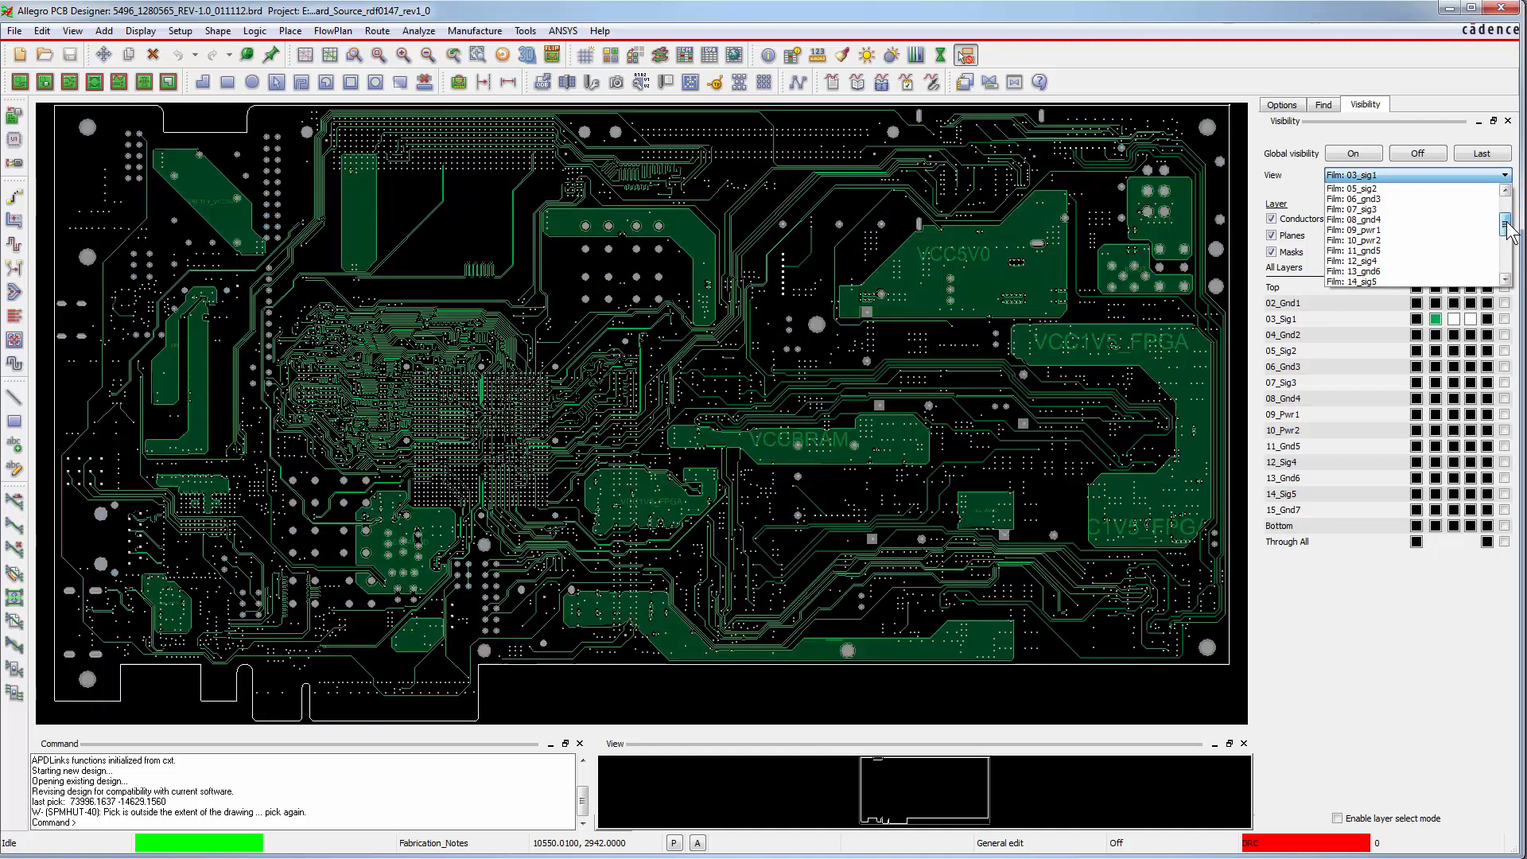
pyautogui.scroll(-3)
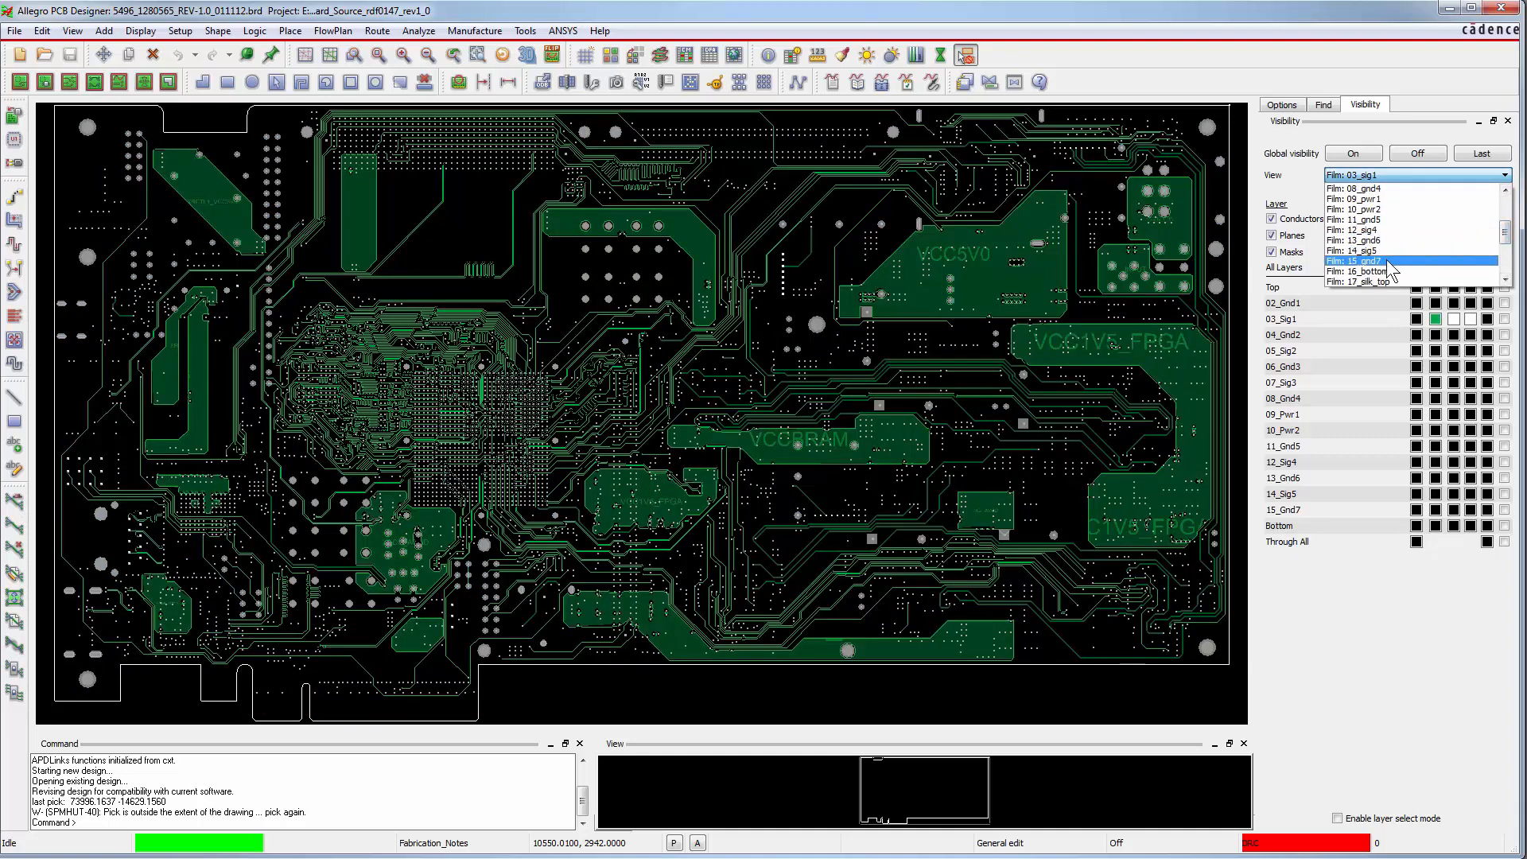
pyautogui.click(1362, 261)
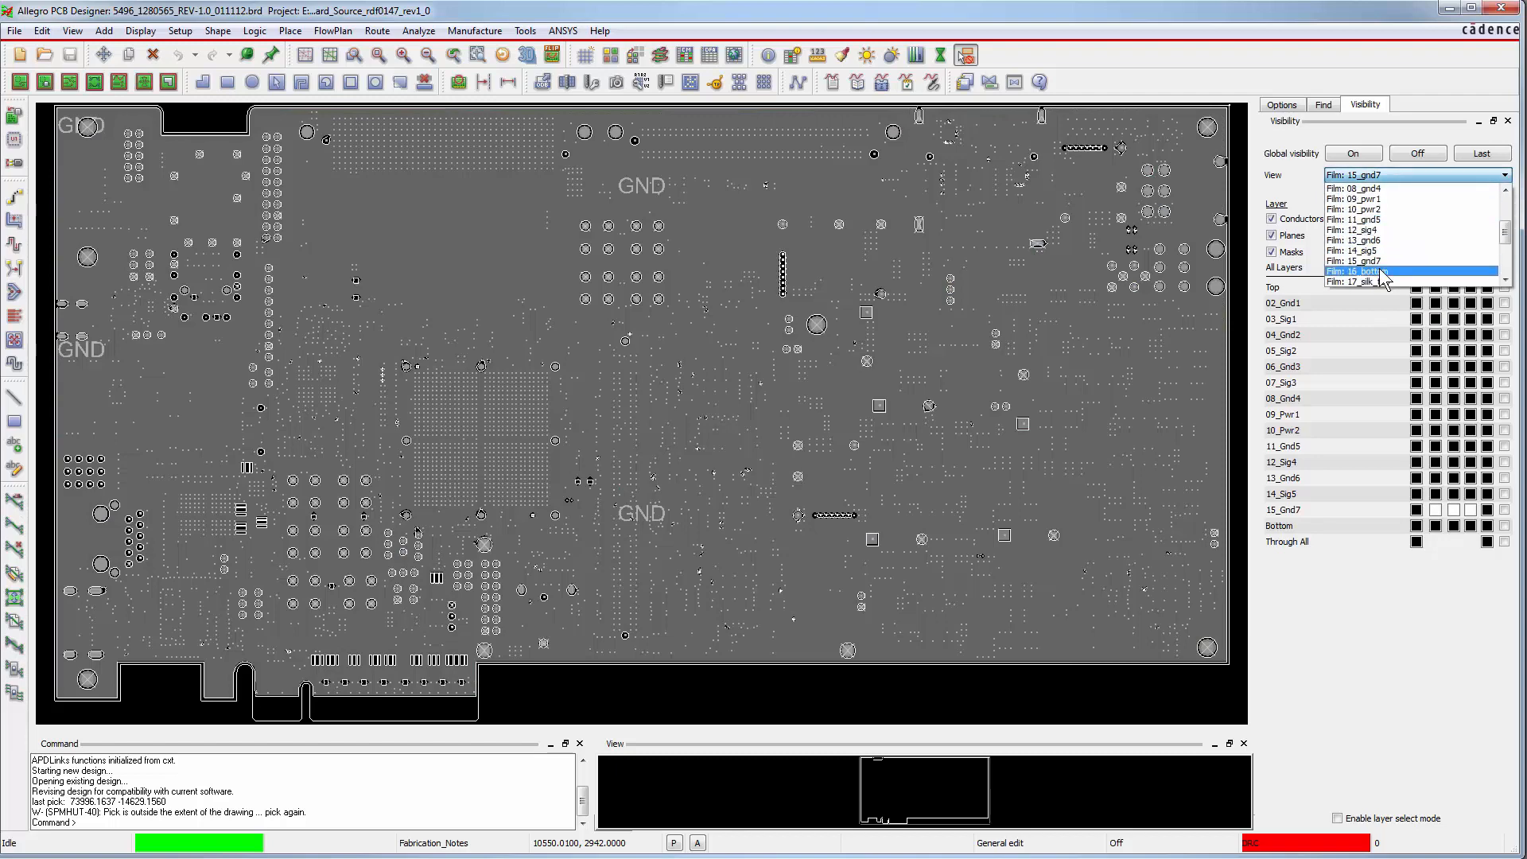
pyautogui.click(1355, 271)
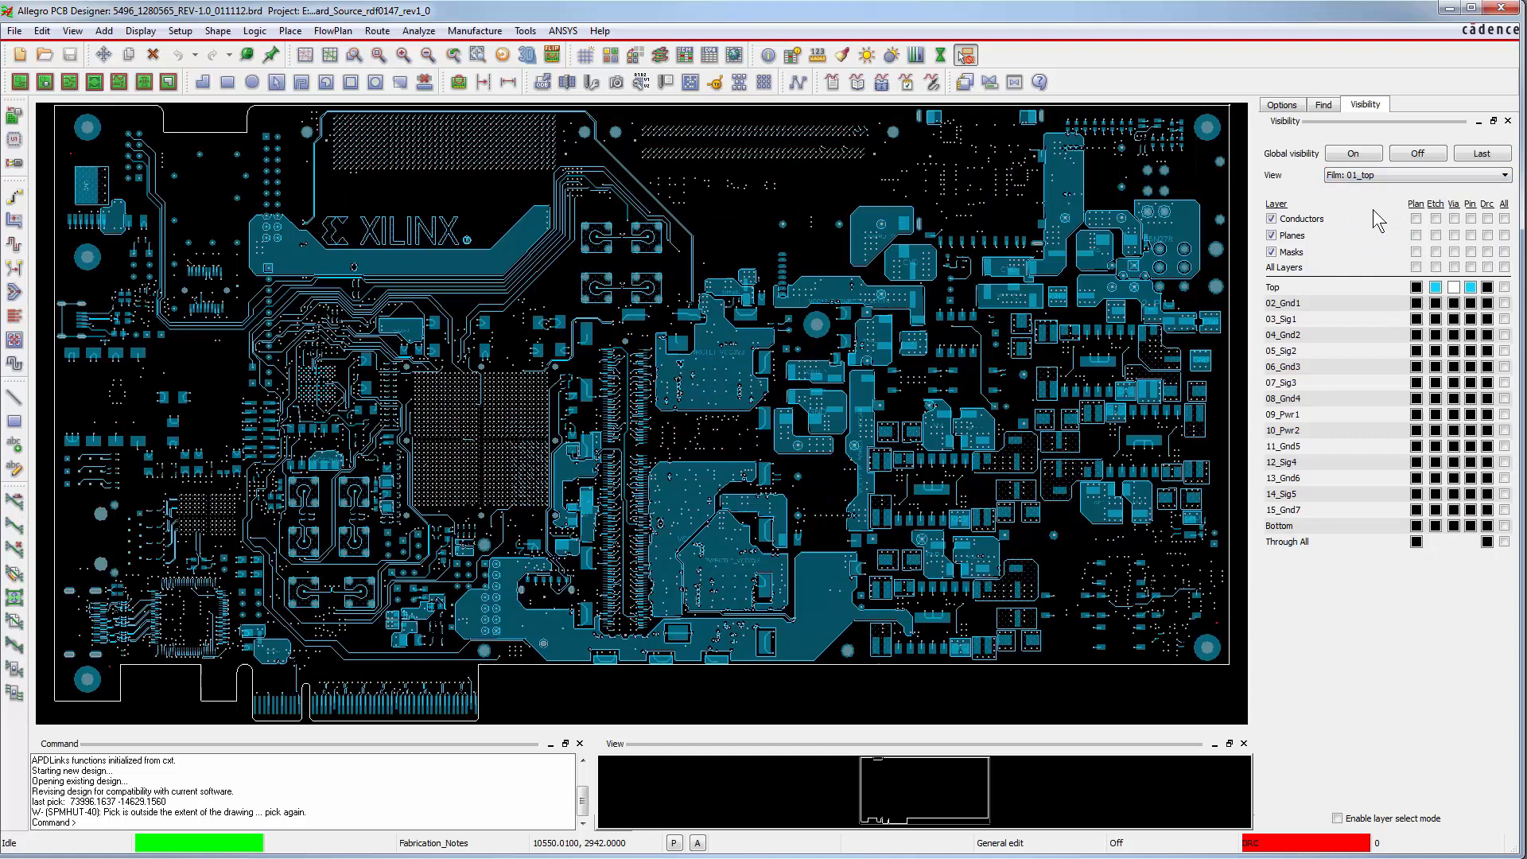
pyautogui.click(1506, 218)
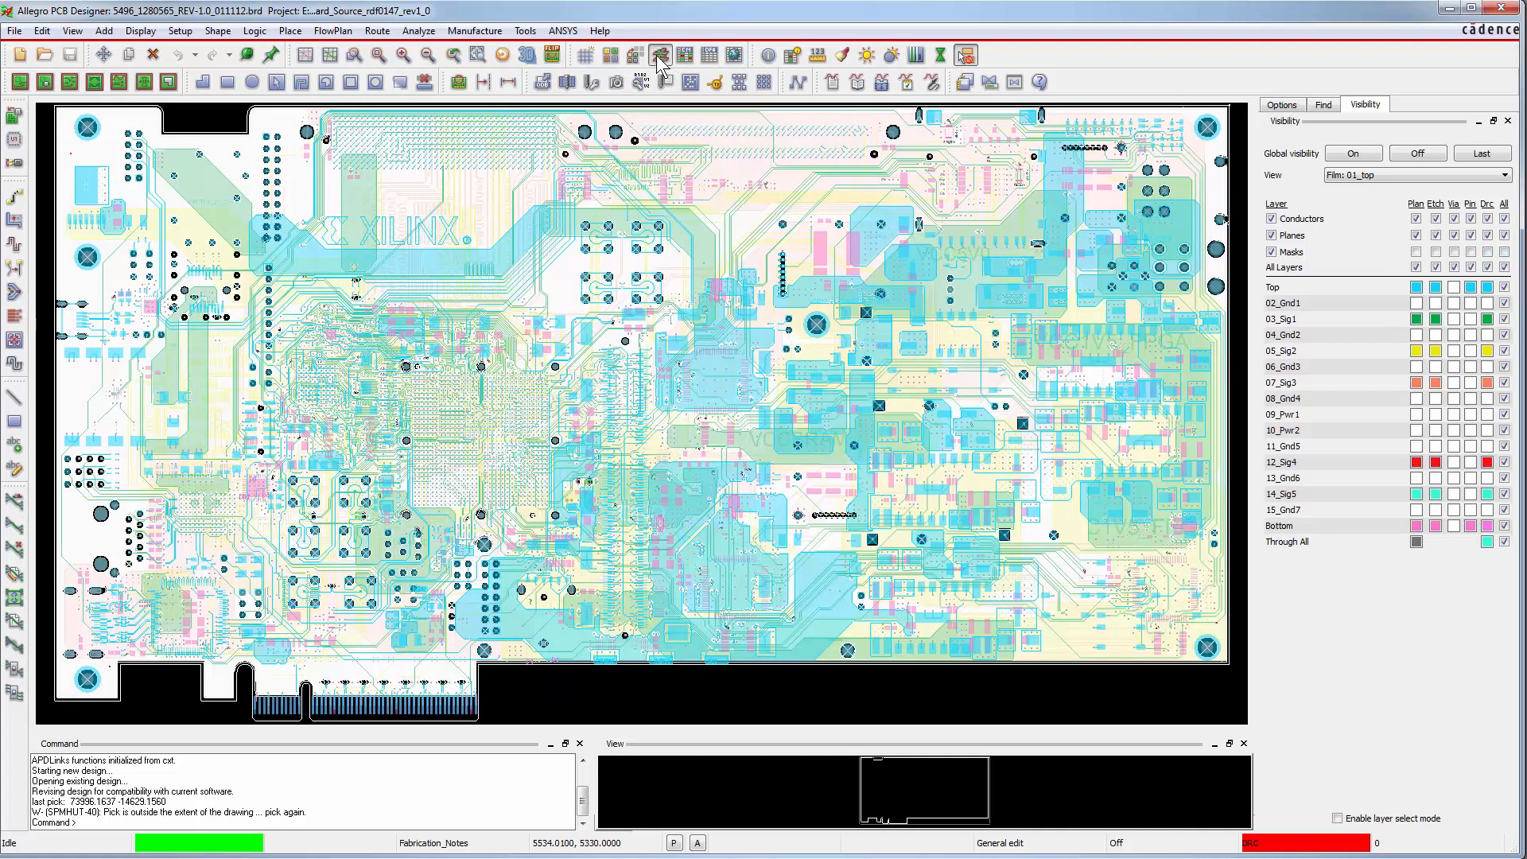
# Review the 16-layer cross-section stackup, close it, and bring up the ANSYS integration commands
pyautogui.click(660, 50)
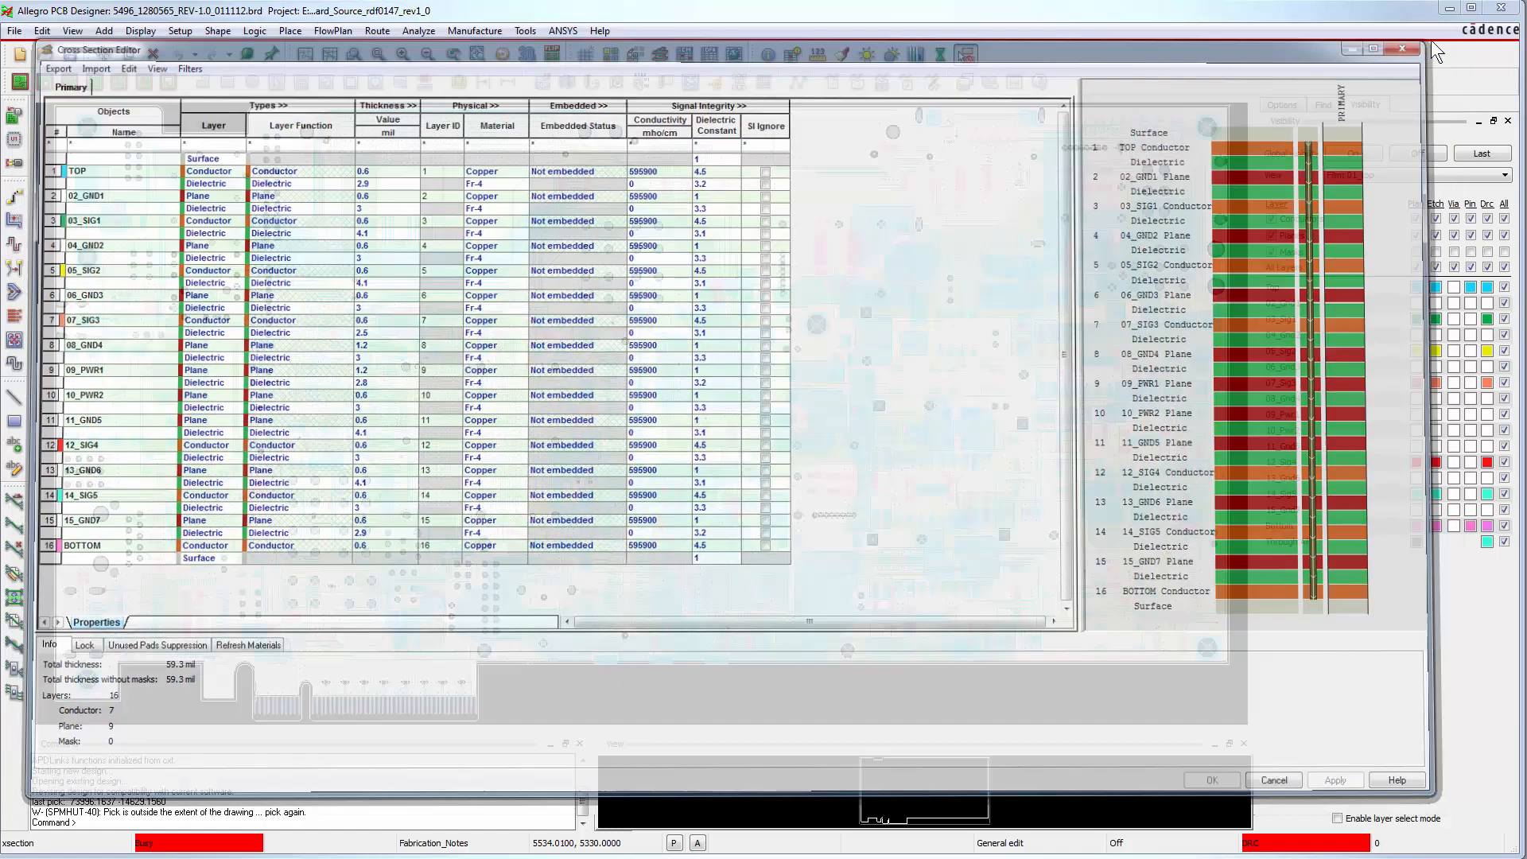
pyautogui.click(1400, 46)
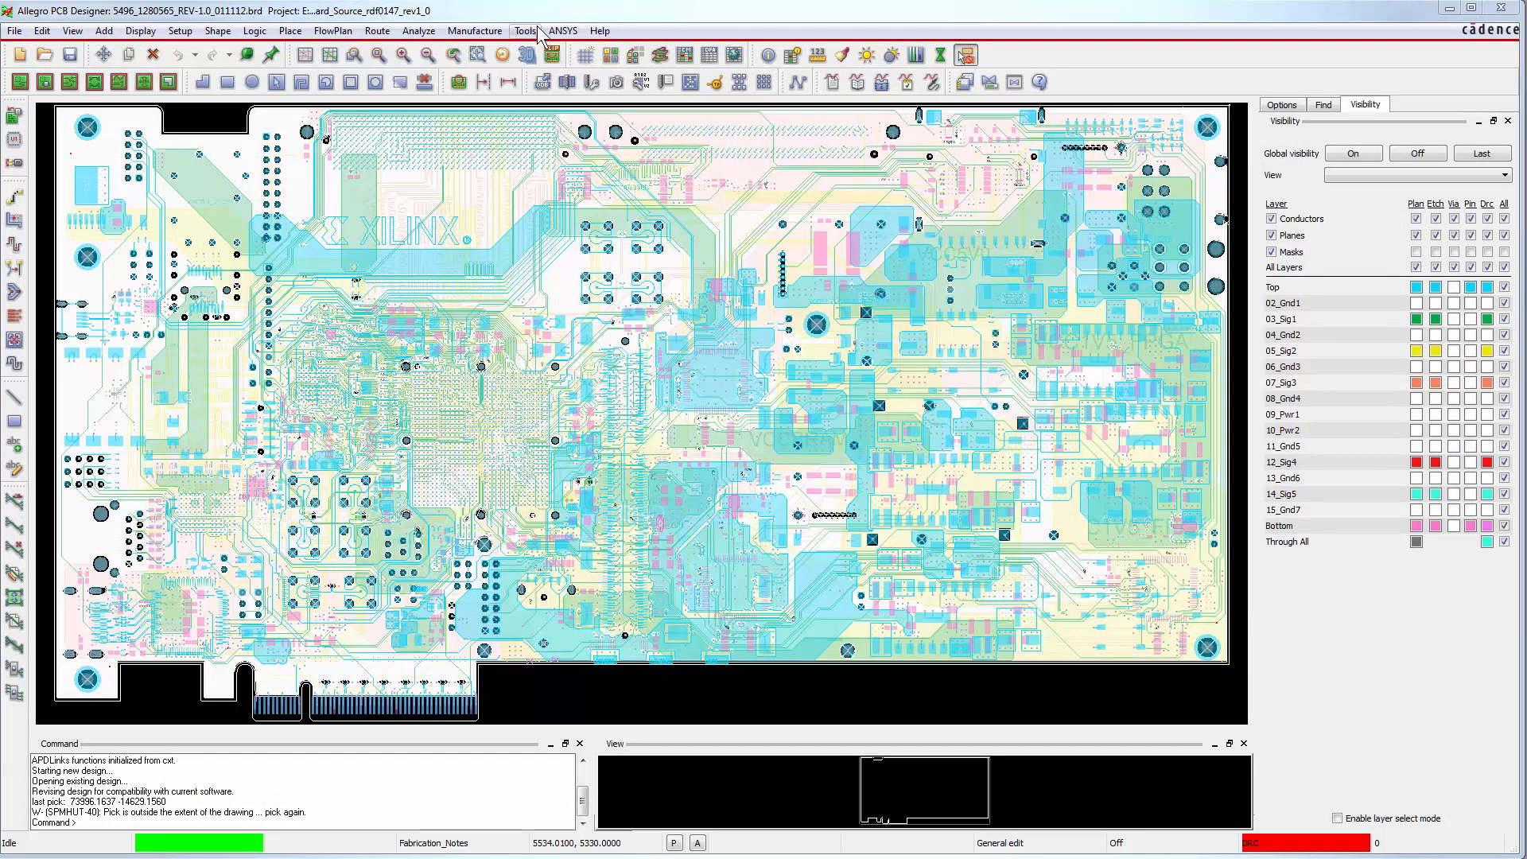
pyautogui.click(562, 30)
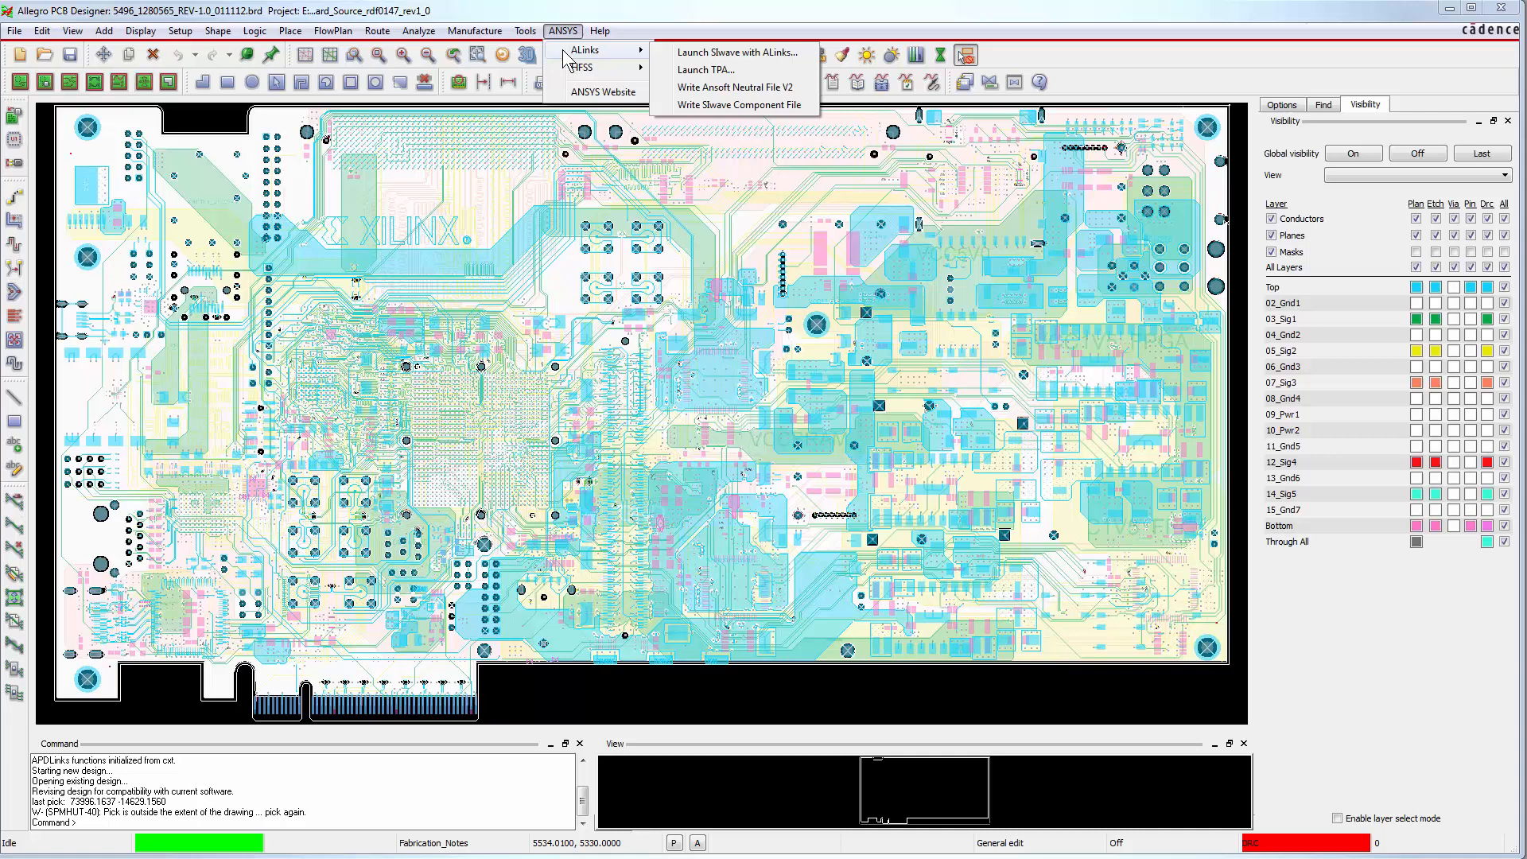
pyautogui.moveTo(632, 49)
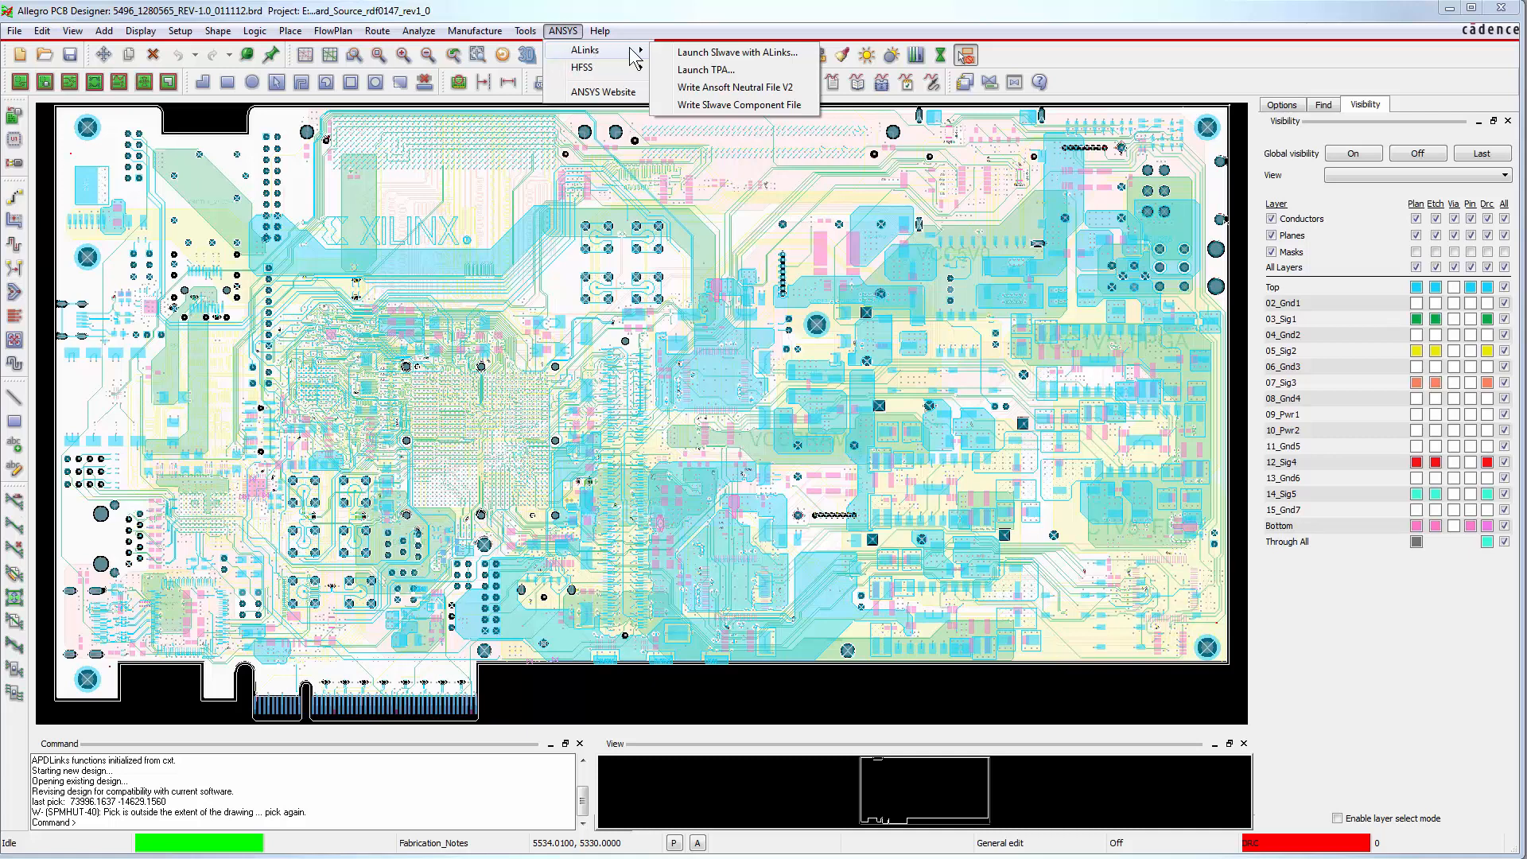
pyautogui.moveTo(769, 52)
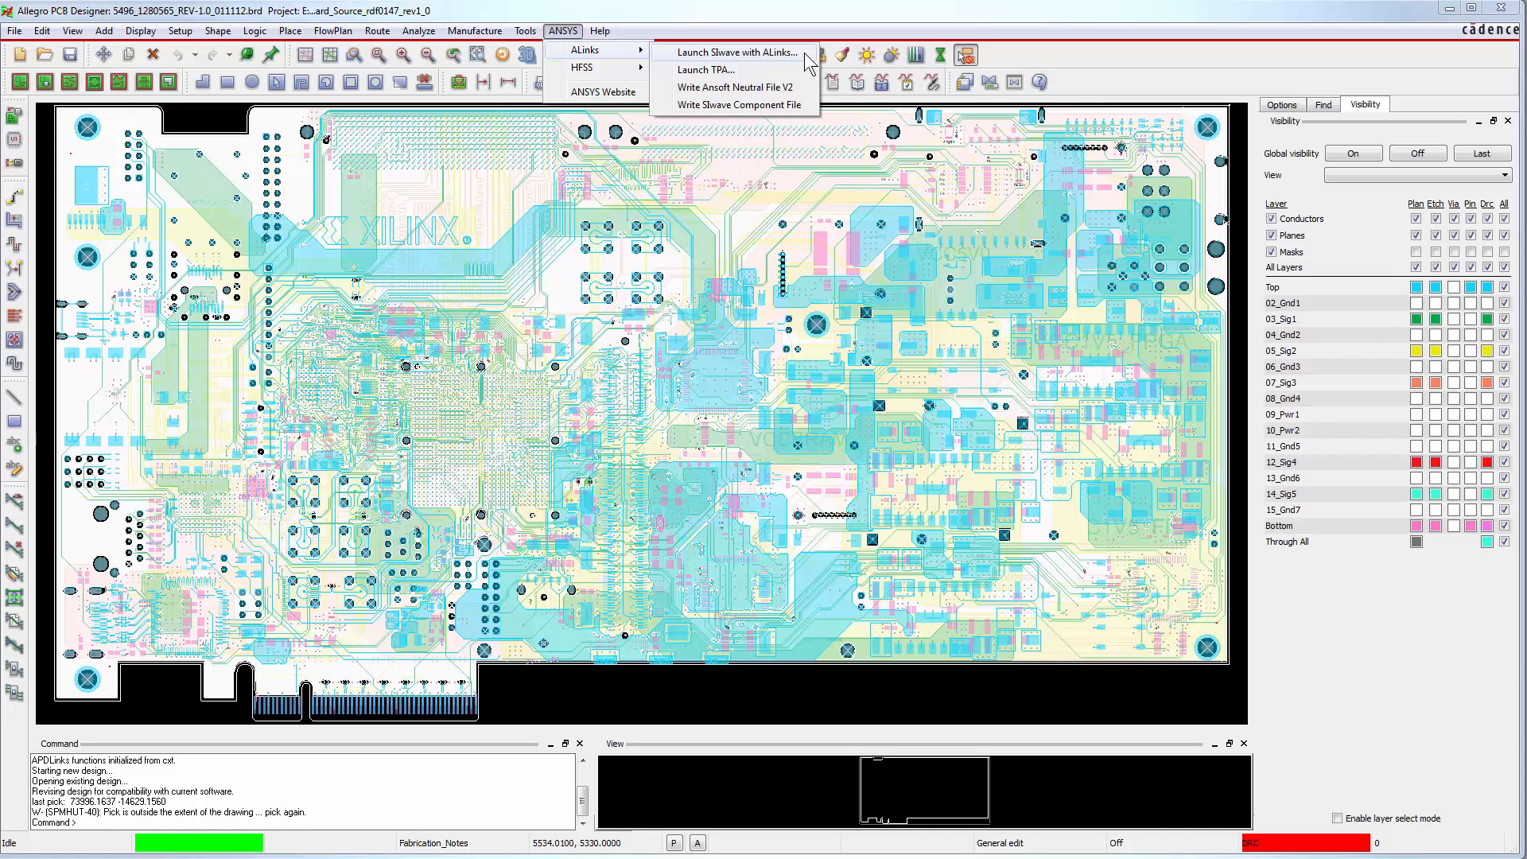
# Launch SIwave with ALinks, keeping 'Use Reference Designators' checked
pyautogui.click(735, 52)
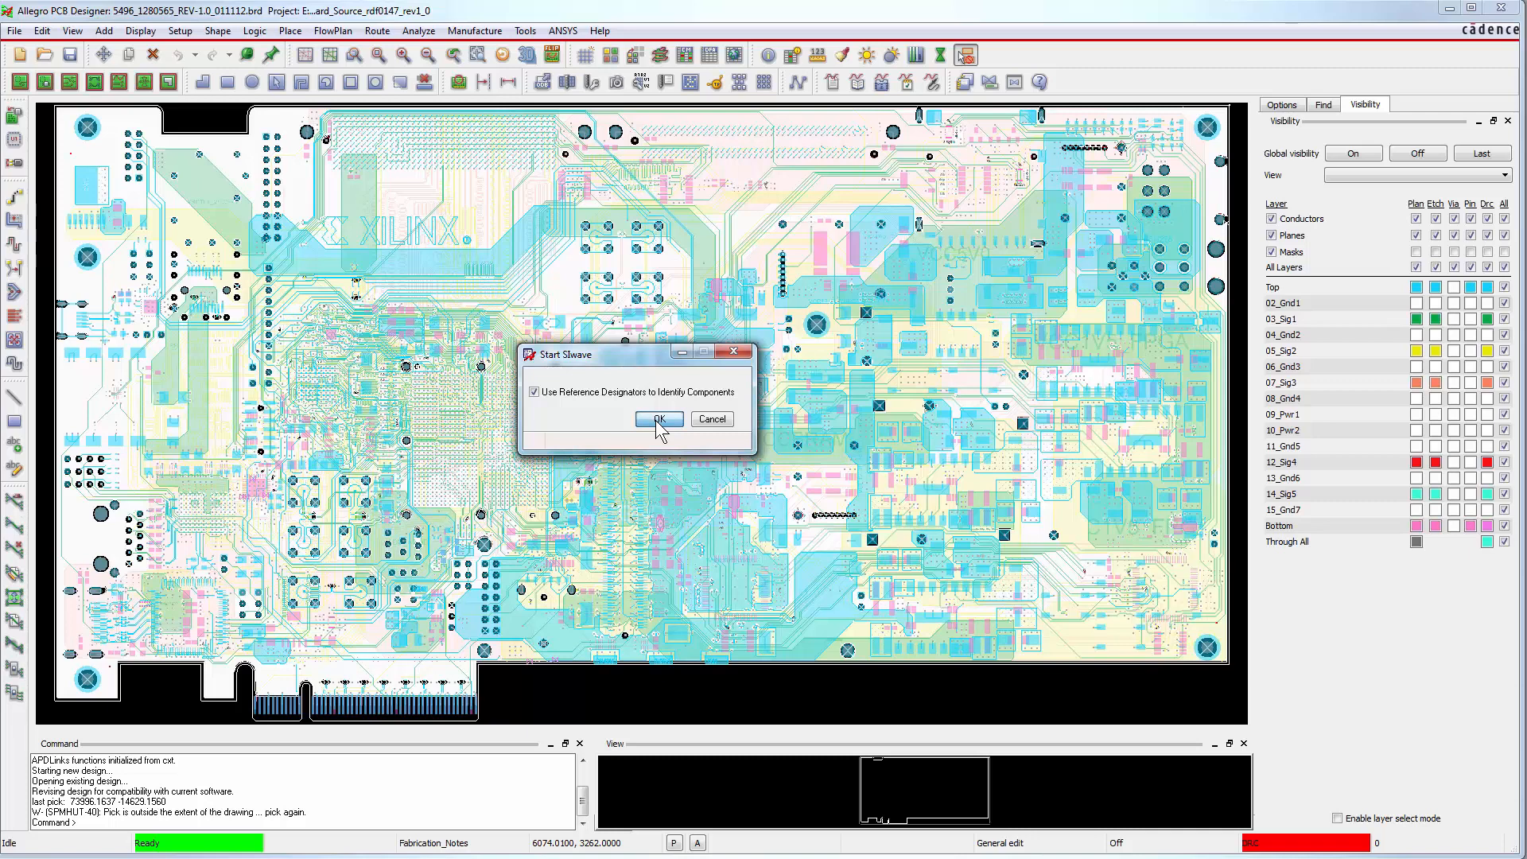
pyautogui.click(660, 420)
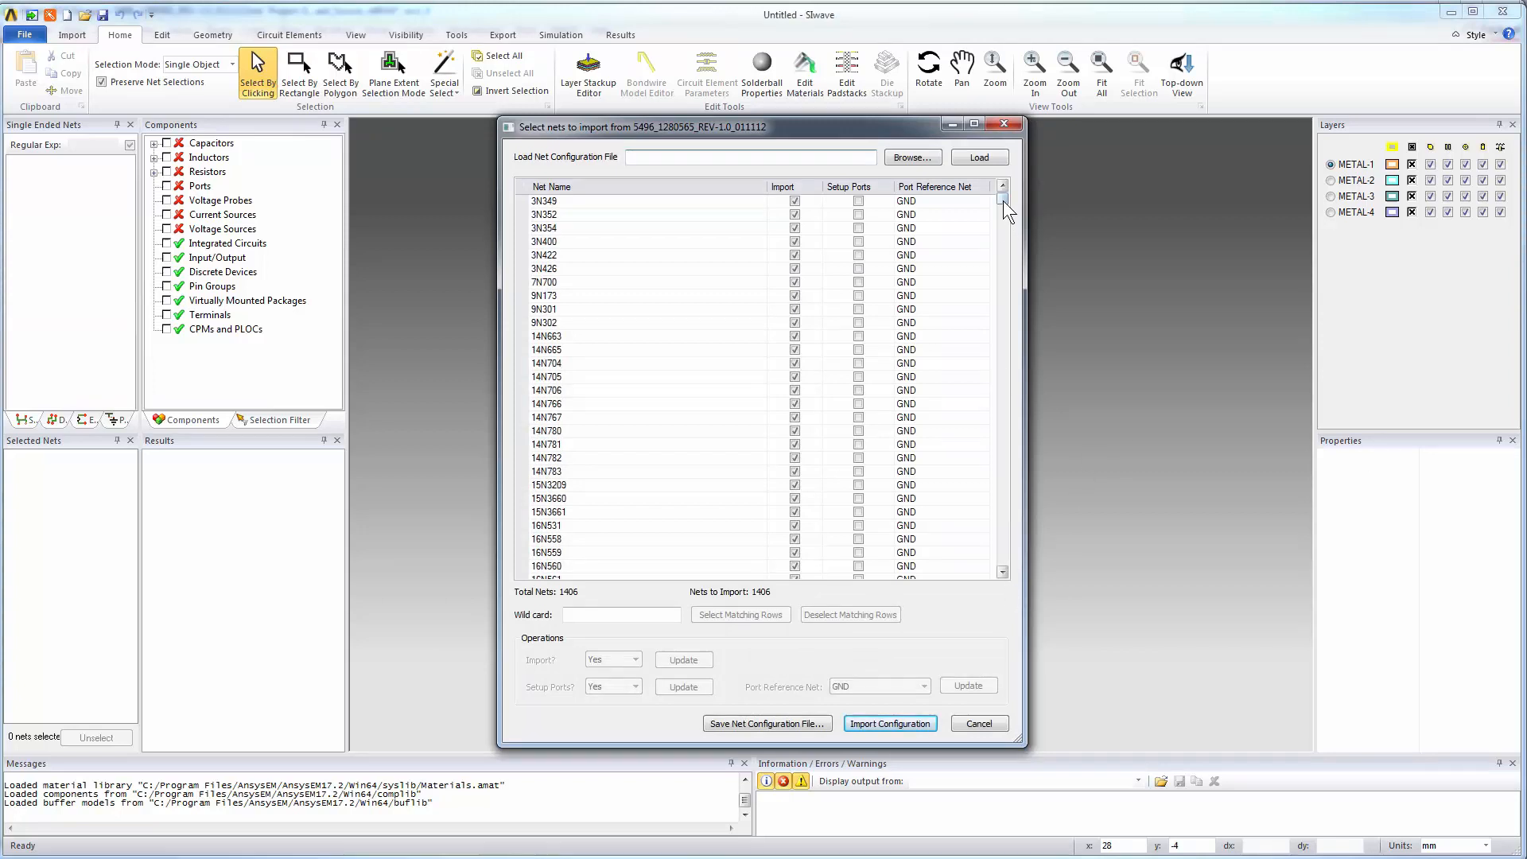
# Scroll through the net list and import all 1406 nets into SIwave
pyautogui.moveTo(1006, 204); pyautogui.dragTo(1003, 383)
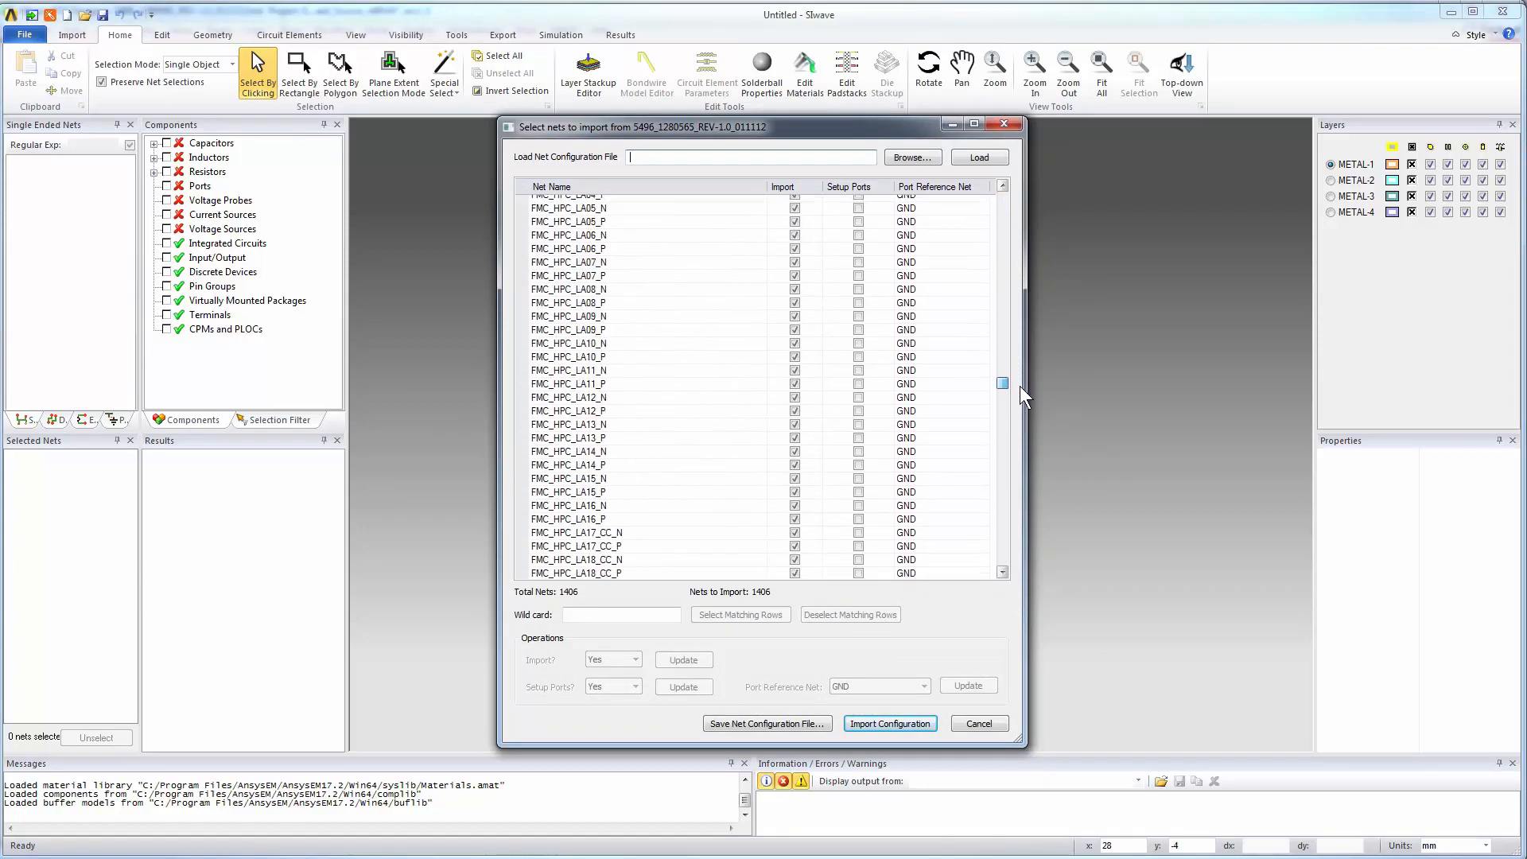
pyautogui.moveTo(1002, 382); pyautogui.dragTo(1002, 570)
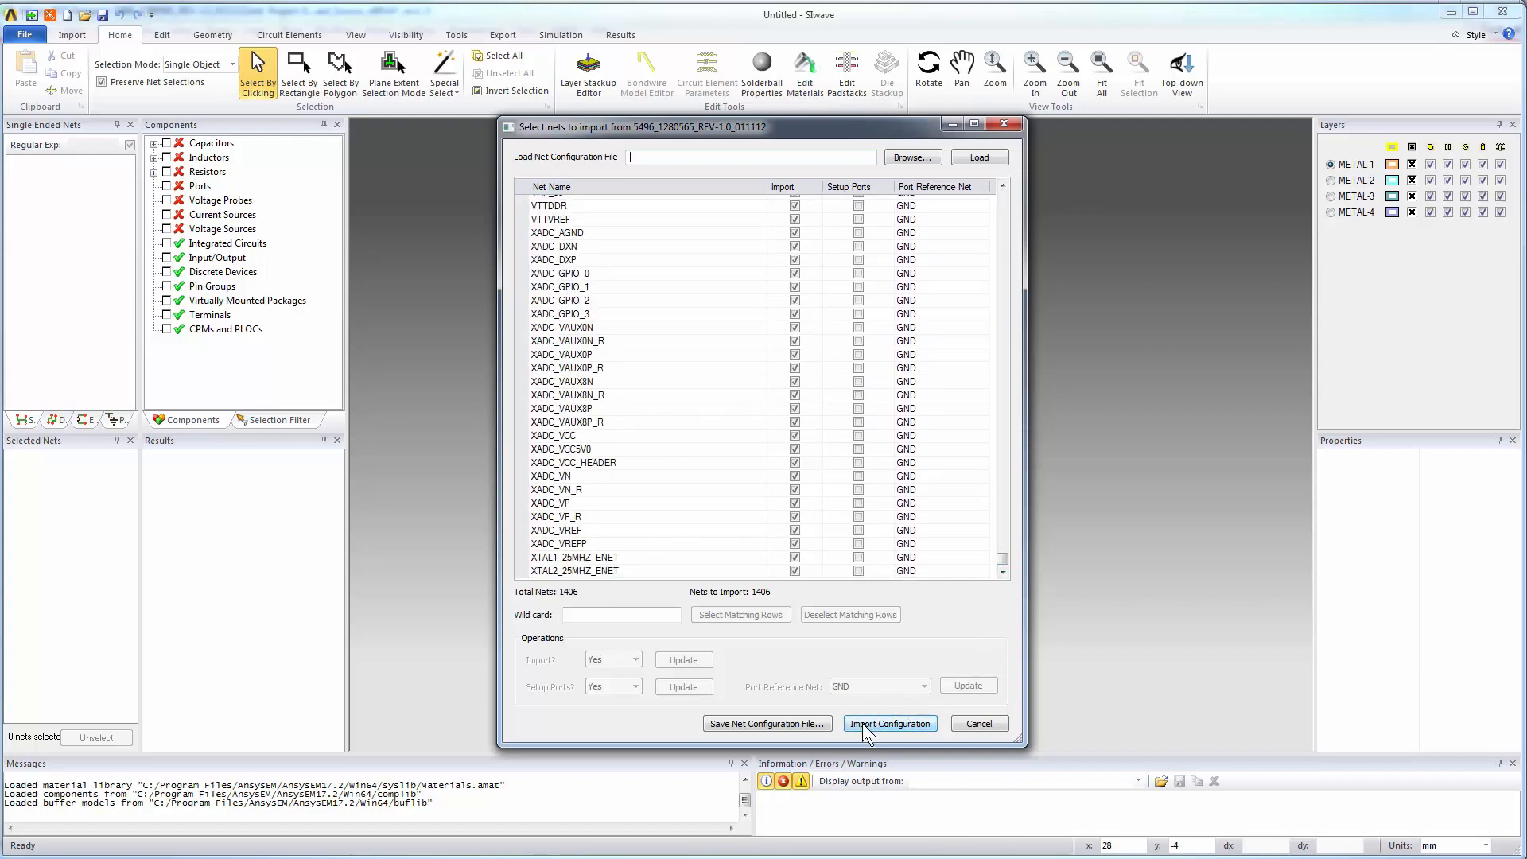
pyautogui.click(890, 723)
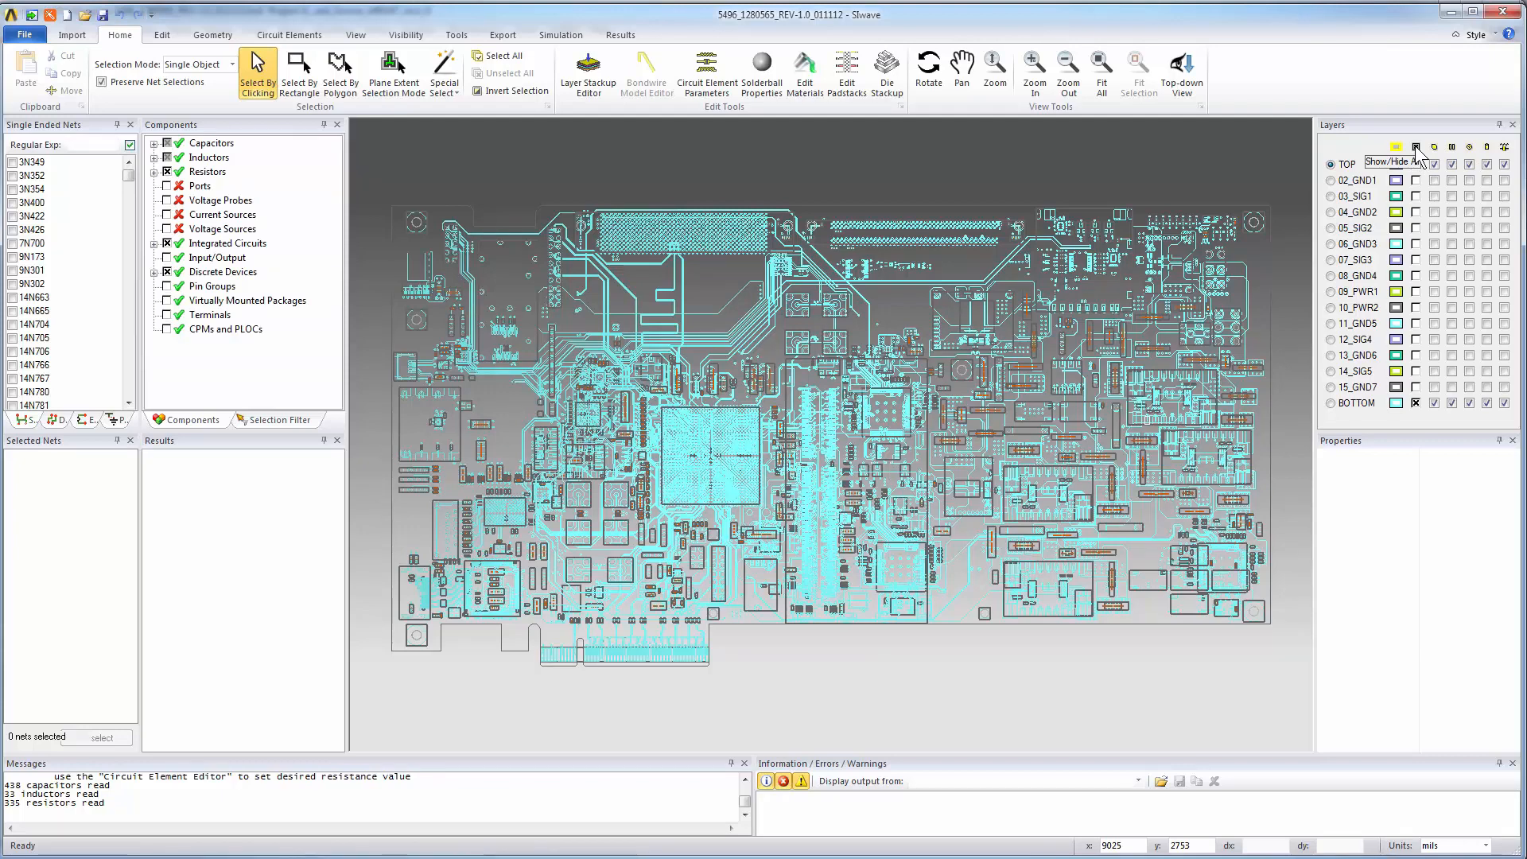
# Show all board layers in the Layers panel and bring up the Layer Stackup Editor
pyautogui.click(1416, 149)
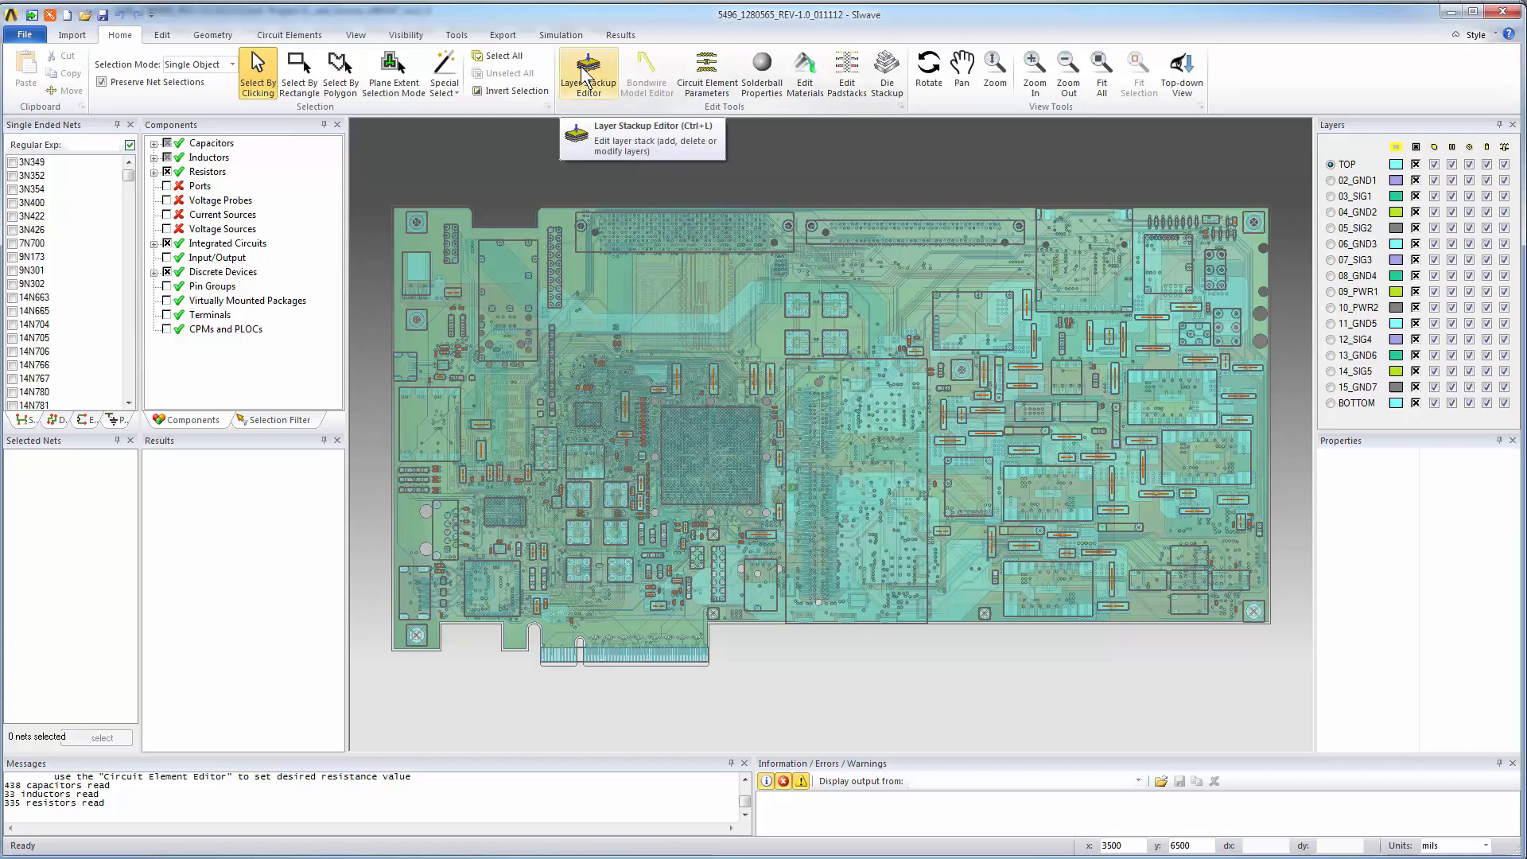
pyautogui.click(588, 68)
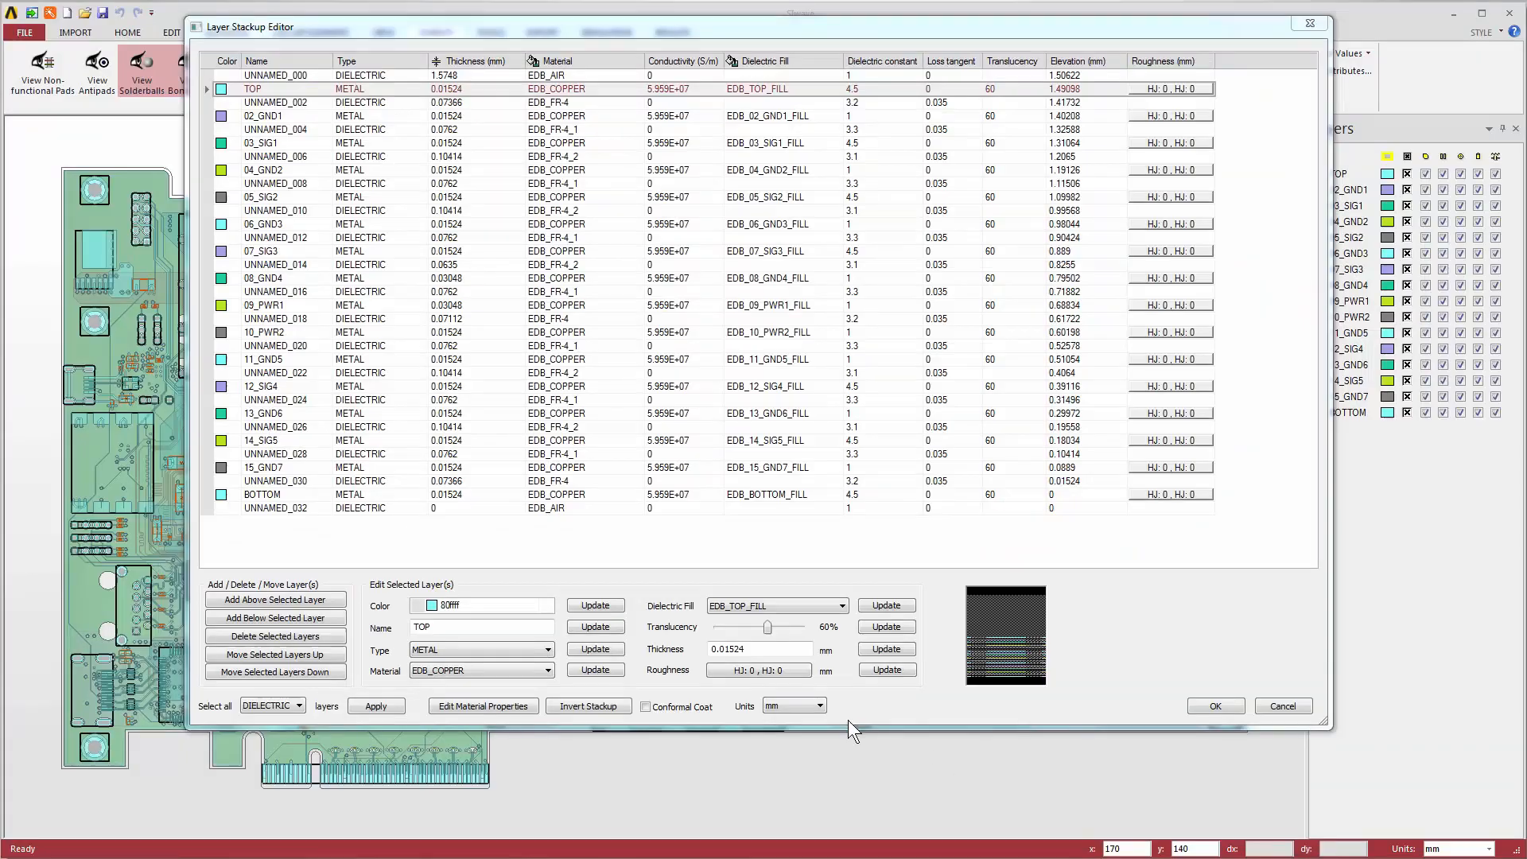
# Change the Layer Stackup Editor's measurement unit to review the stackup values
pyautogui.click(818, 706)
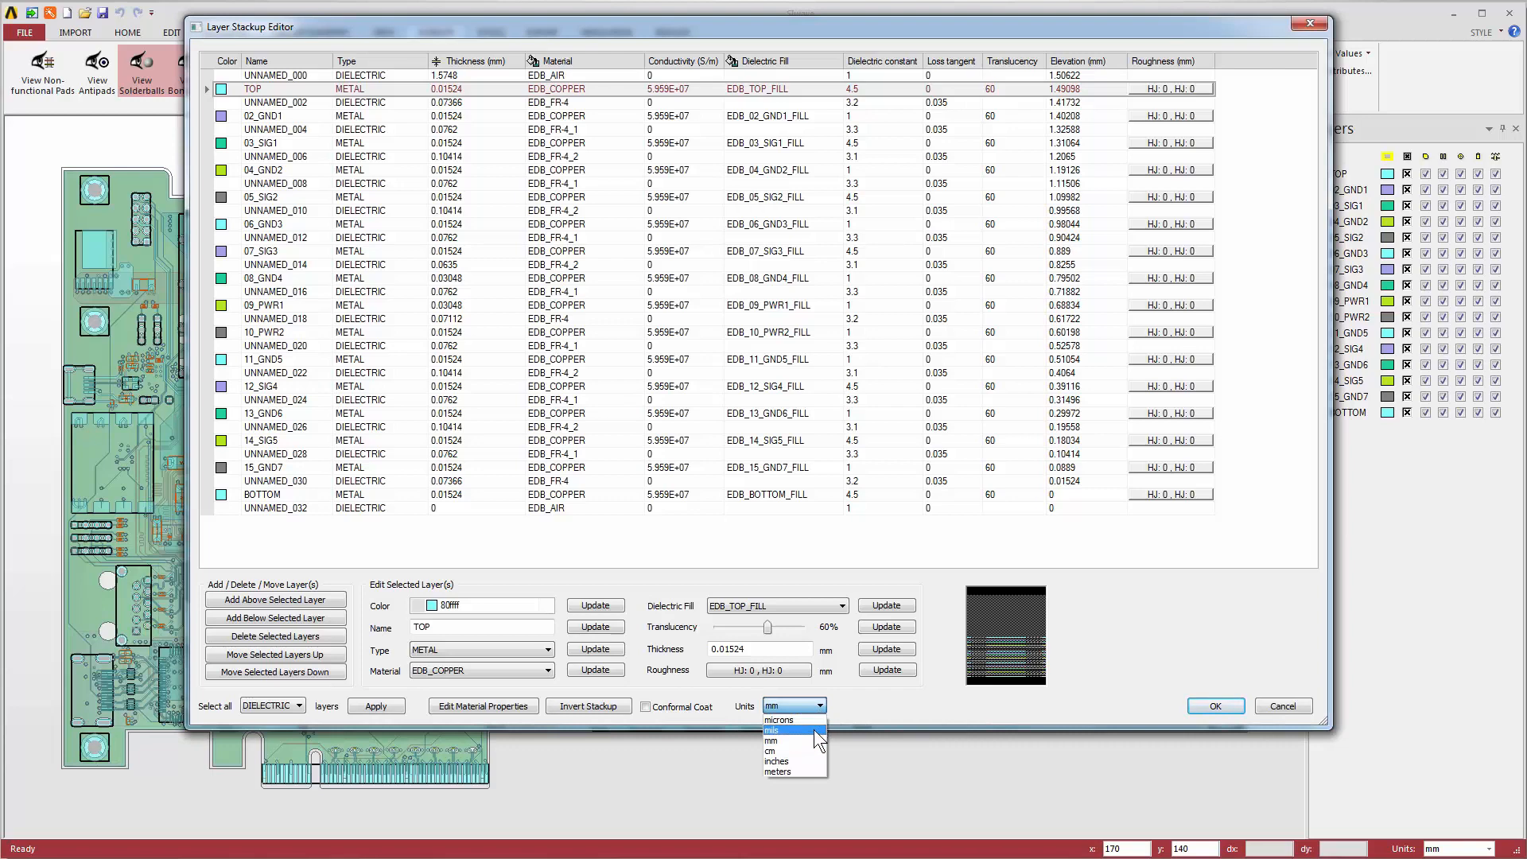
pyautogui.click(775, 730)
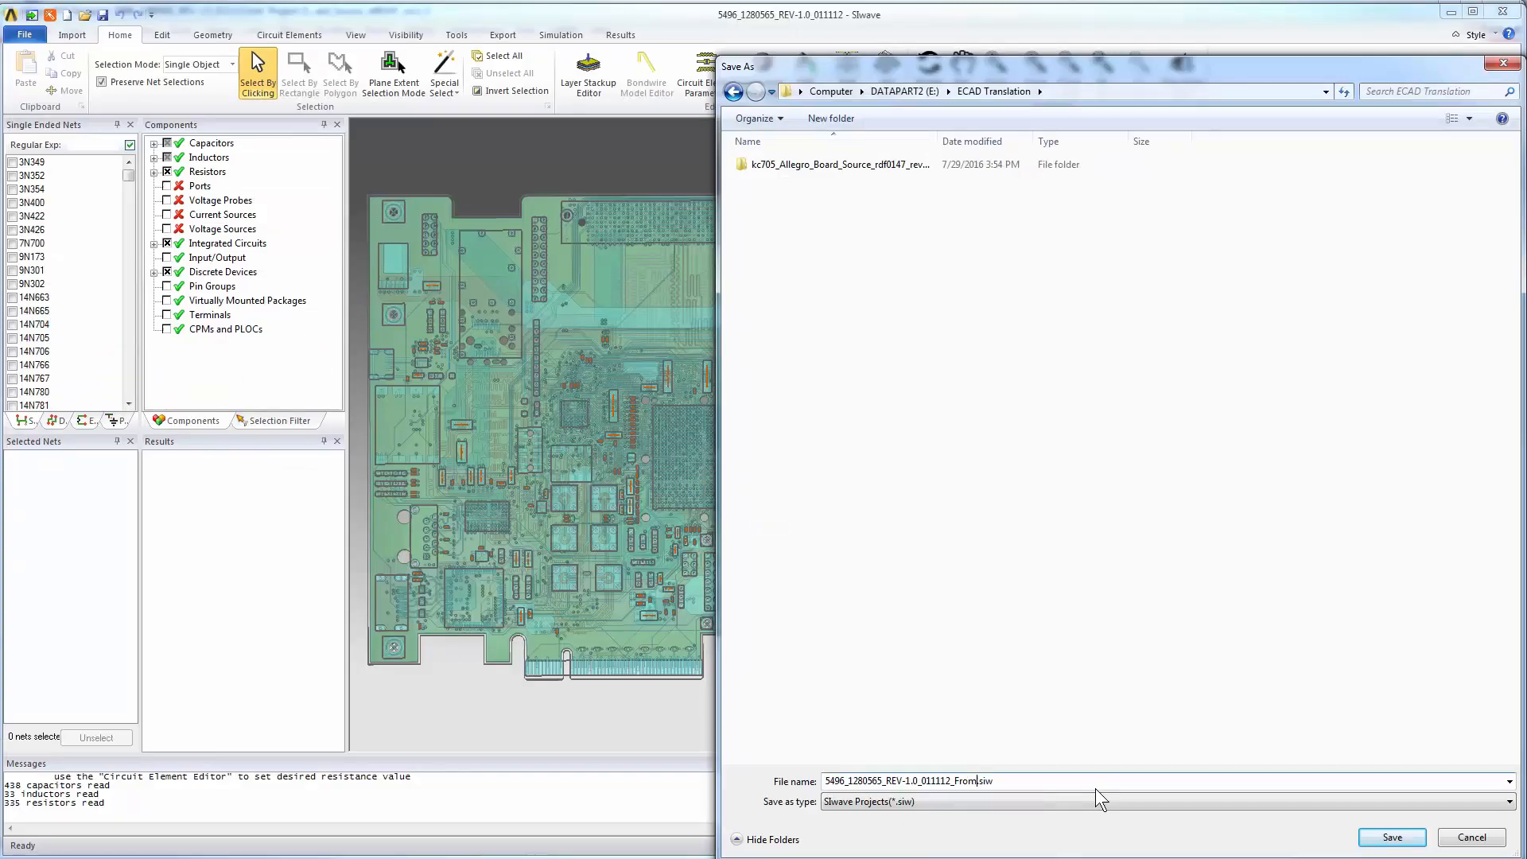
# Save the project as 5496_1280565_REV-1.0_011112_From_Cadence.siw in the ECAD Translation folder
pyautogui.write('Cadence')
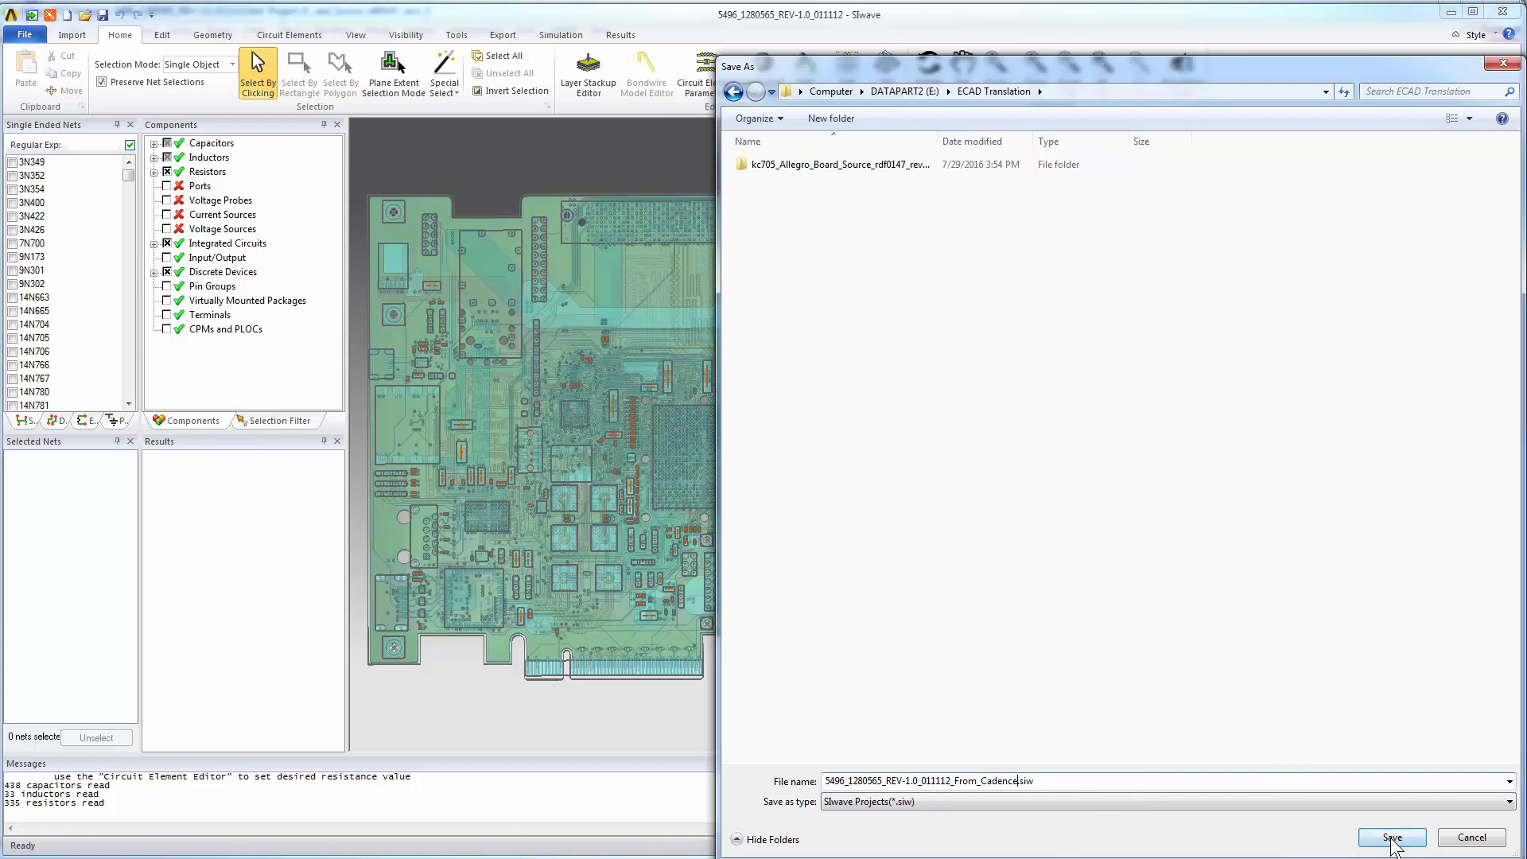
pyautogui.click(1391, 836)
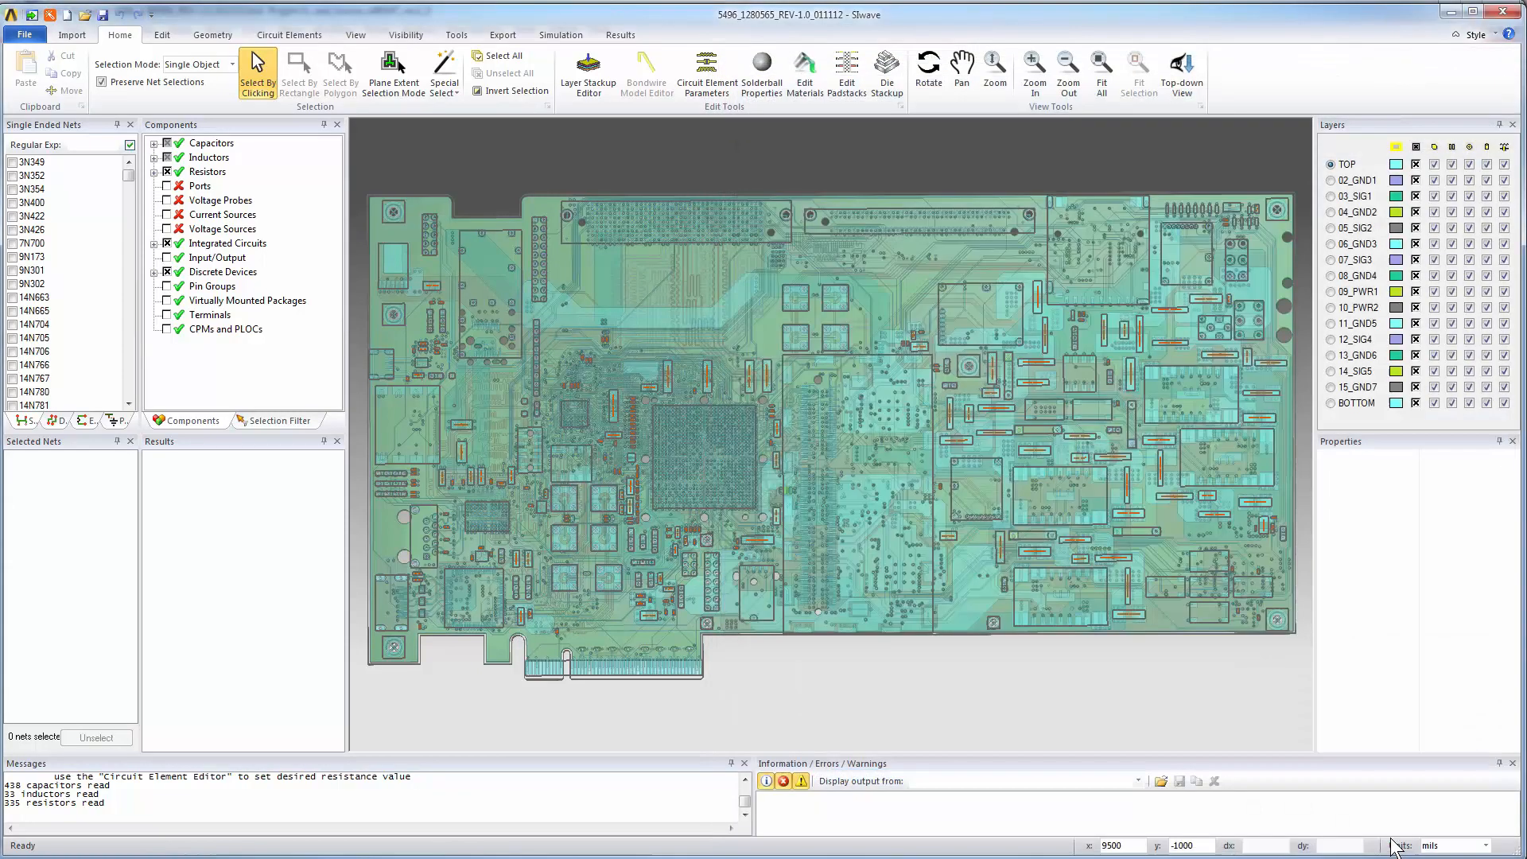